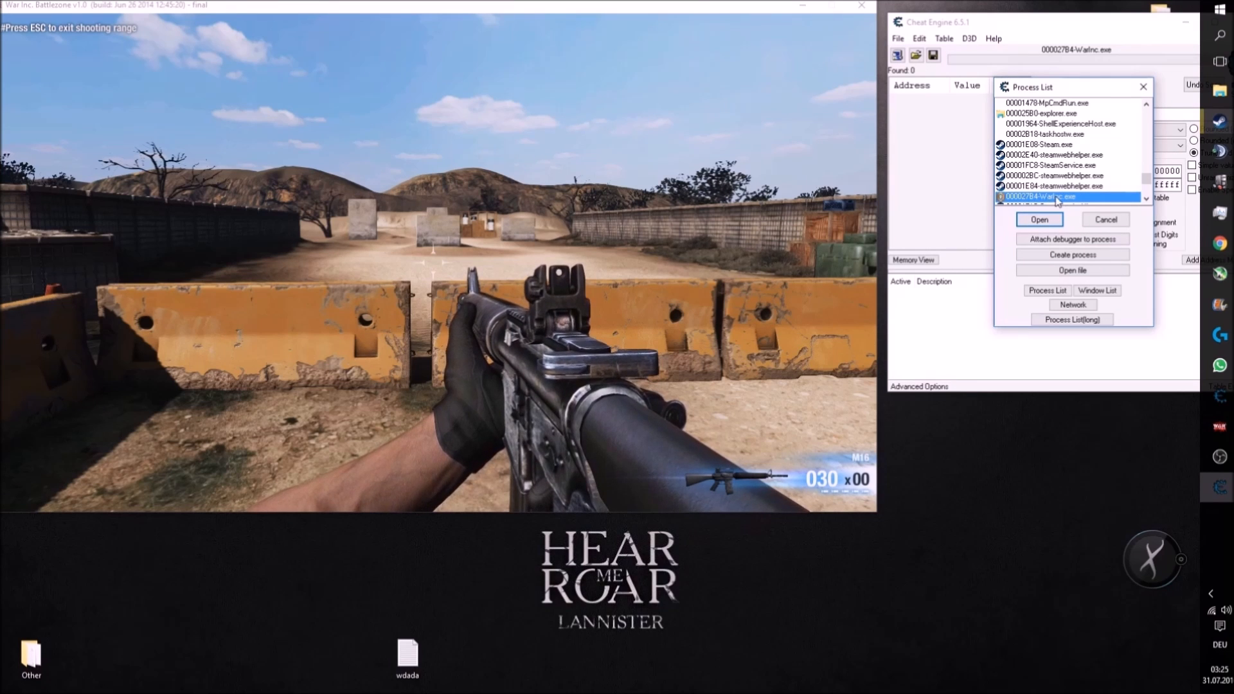
Attach to WarInc.exe and run a first scan for exact float value 0.
left_click(1038, 219)
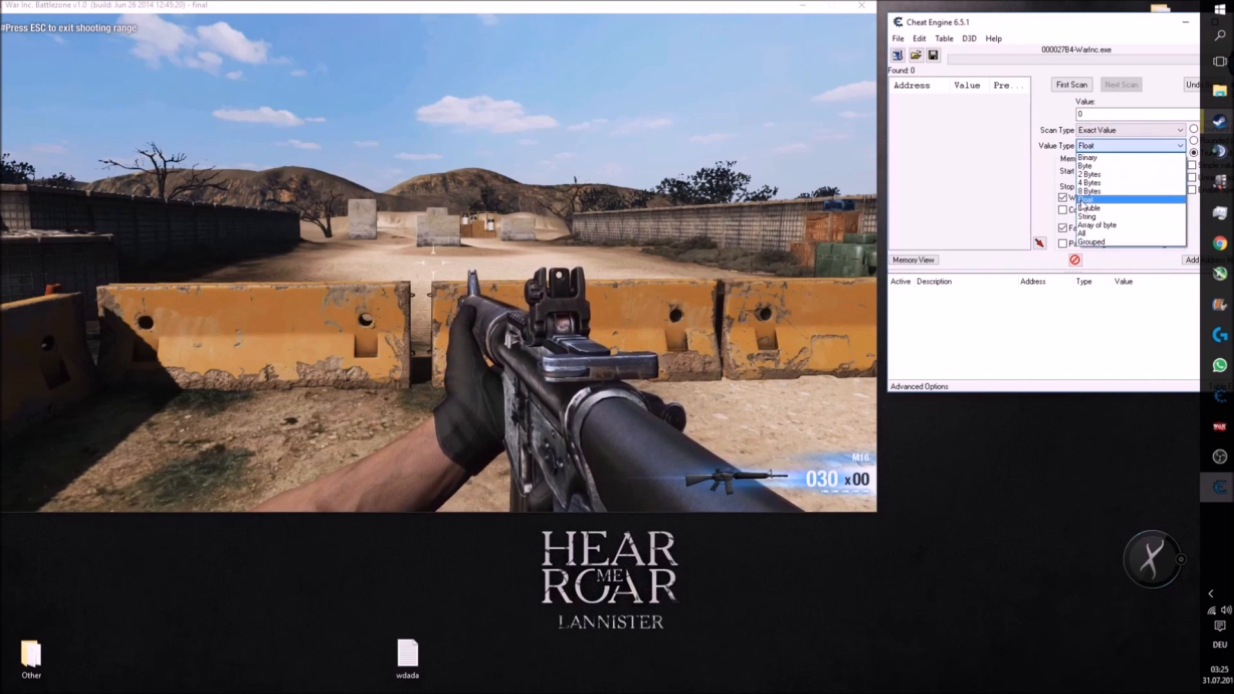
left_click(1087, 216)
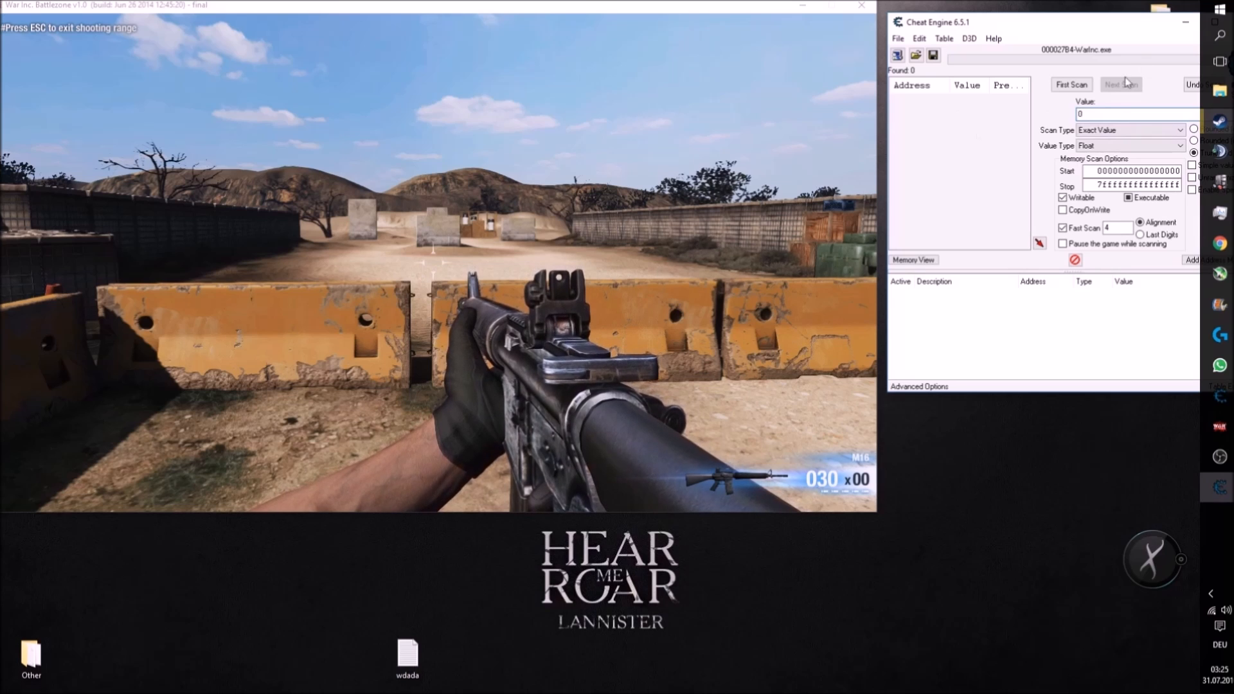
left_click(1070, 85)
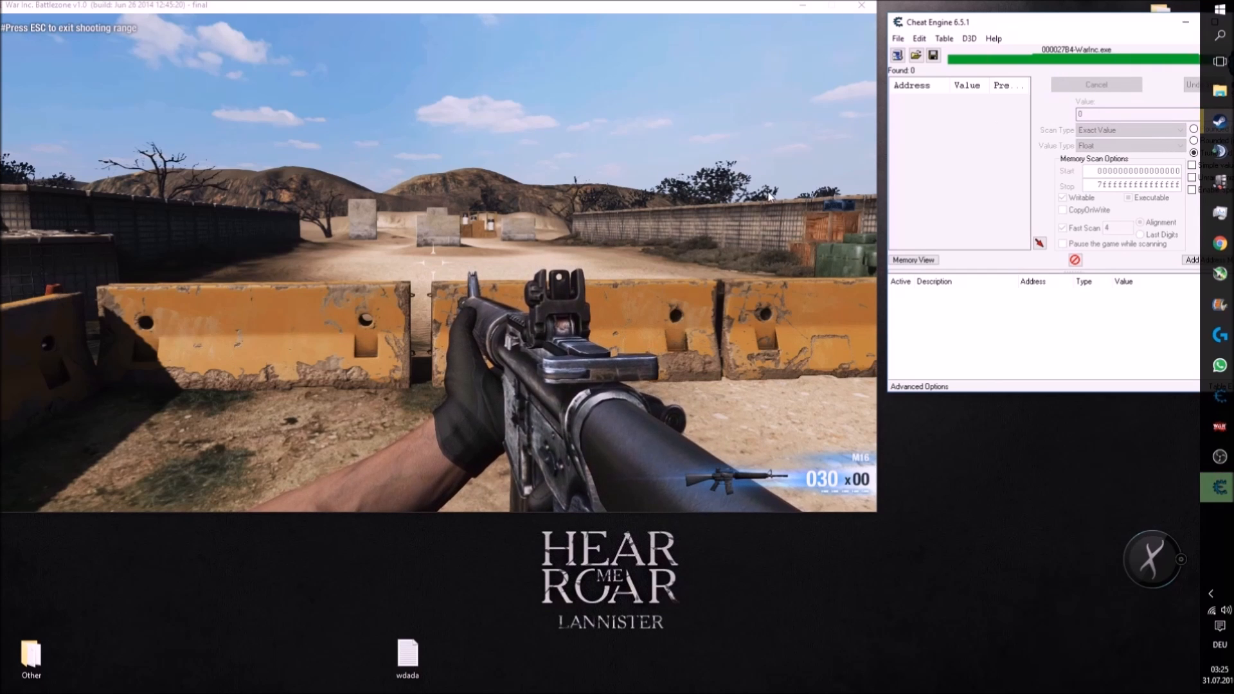
Run follow-up scans alternating increased, unchanged and decreased float values while moving in-game.
left_click(1095, 85)
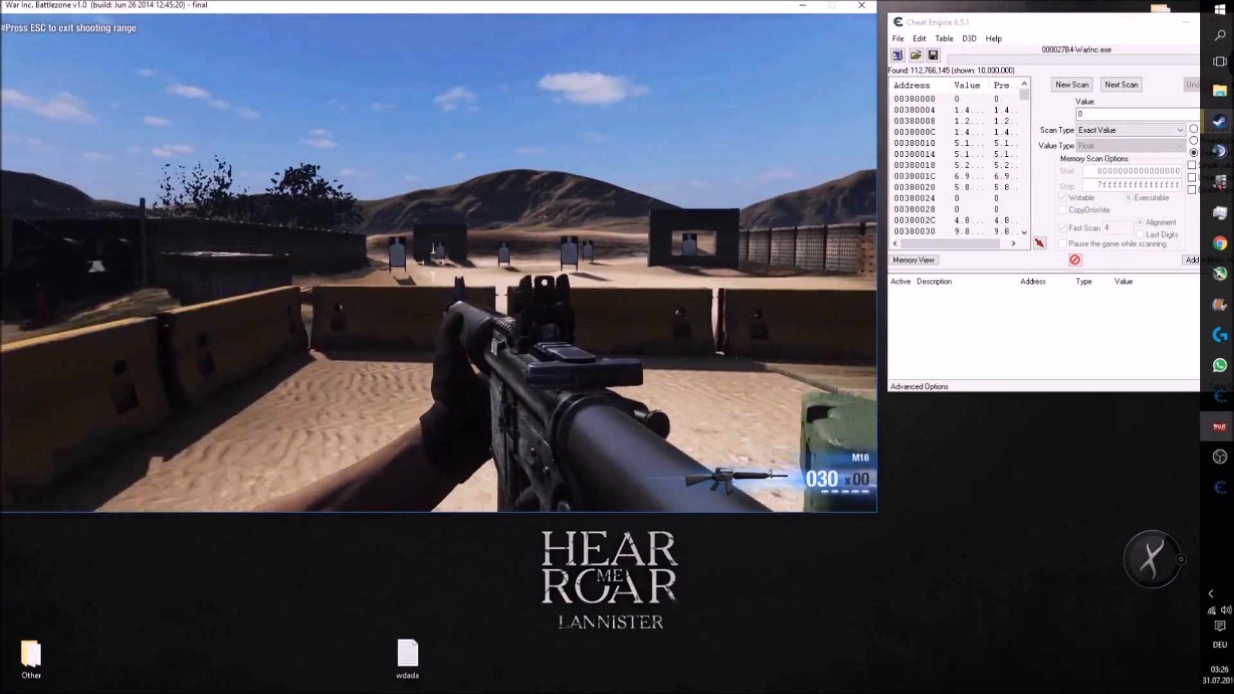
left_click(1121, 85)
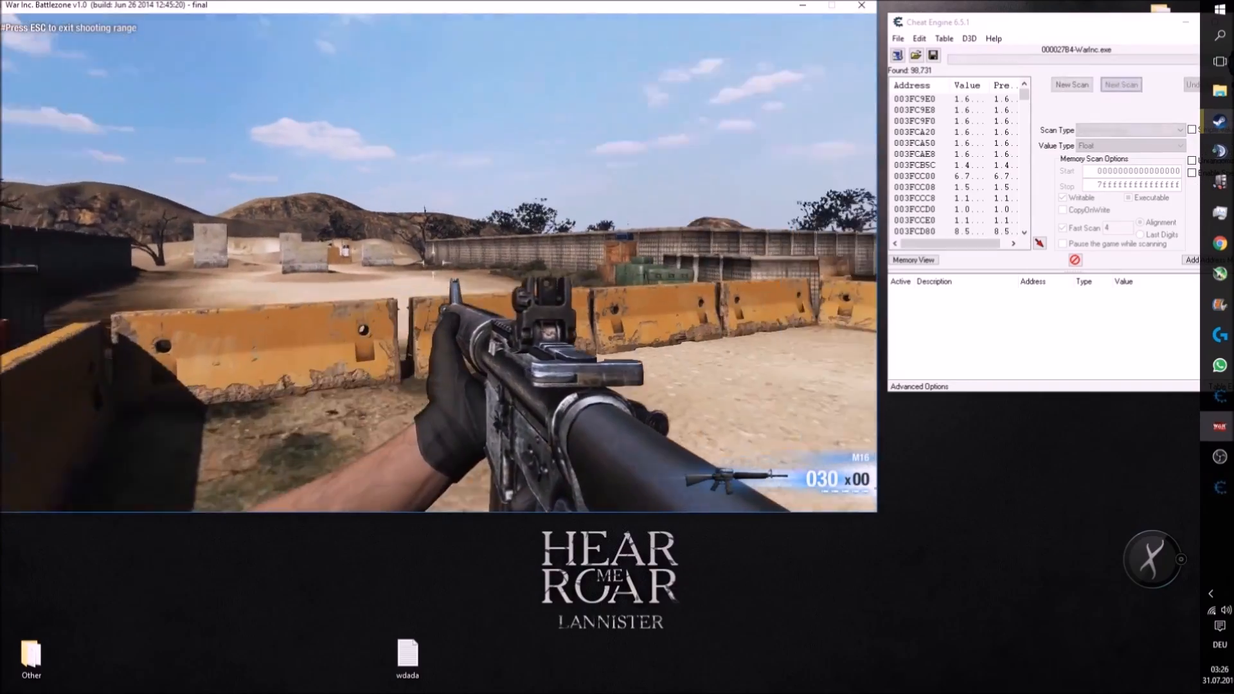
left_click(1121, 85)
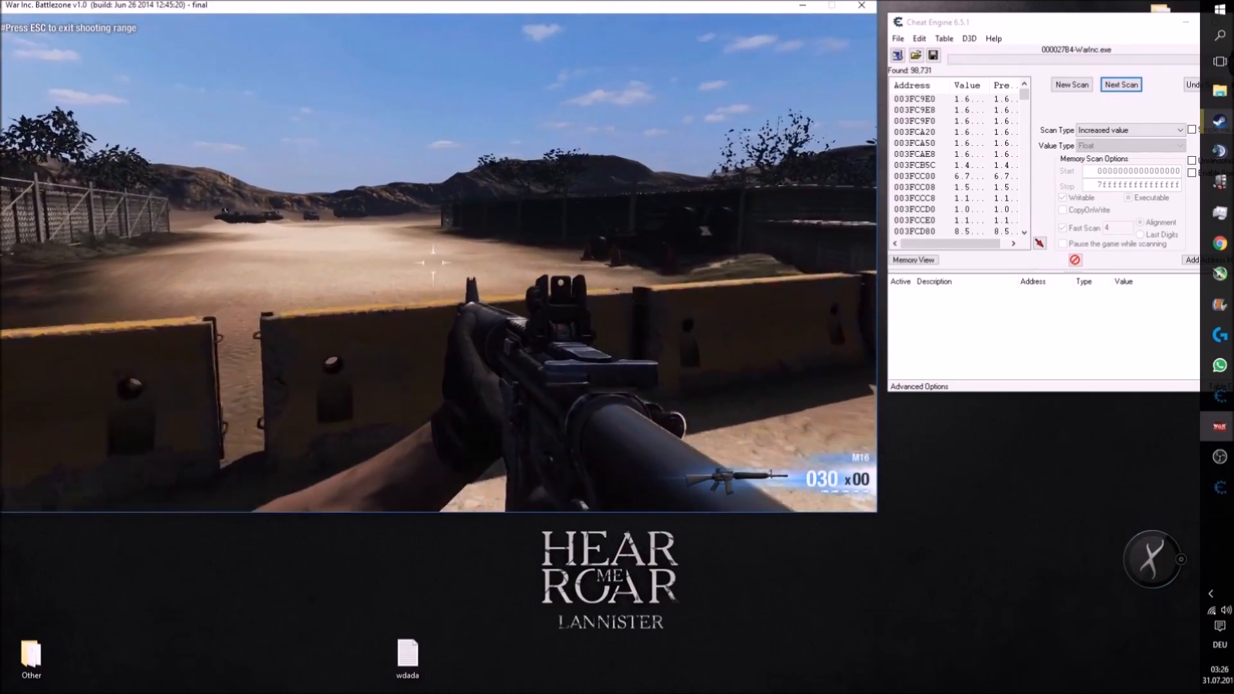
left_click(1121, 85)
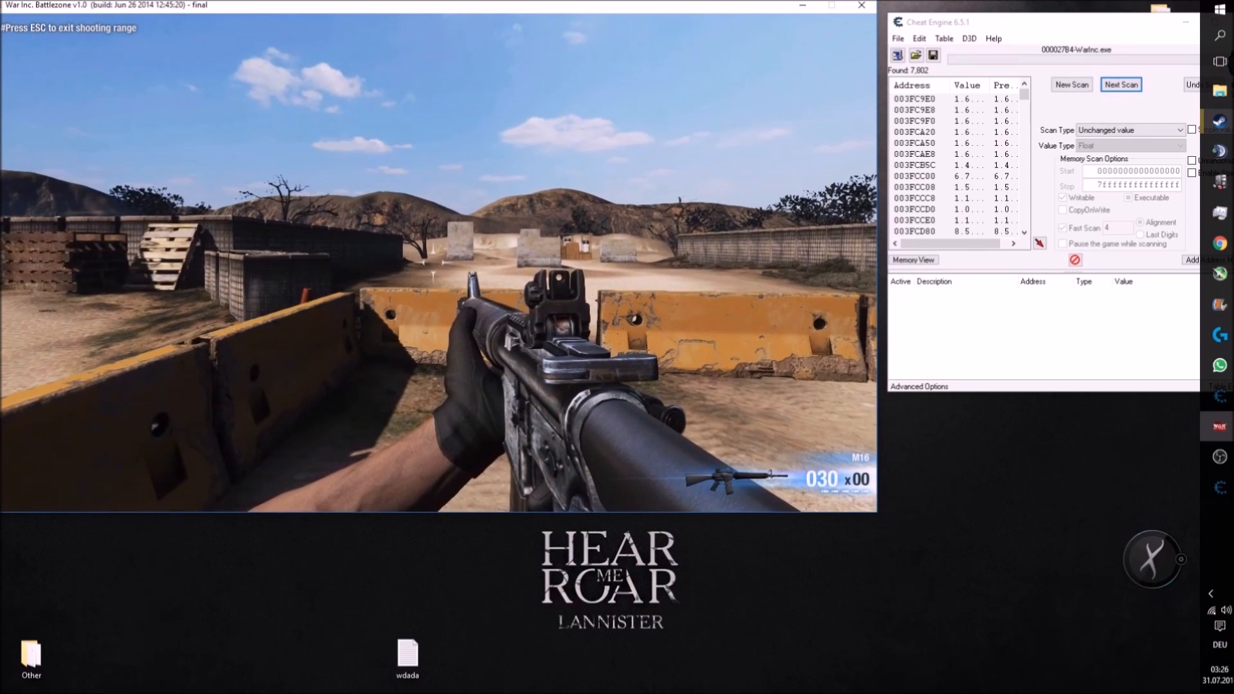
left_click(1120, 85)
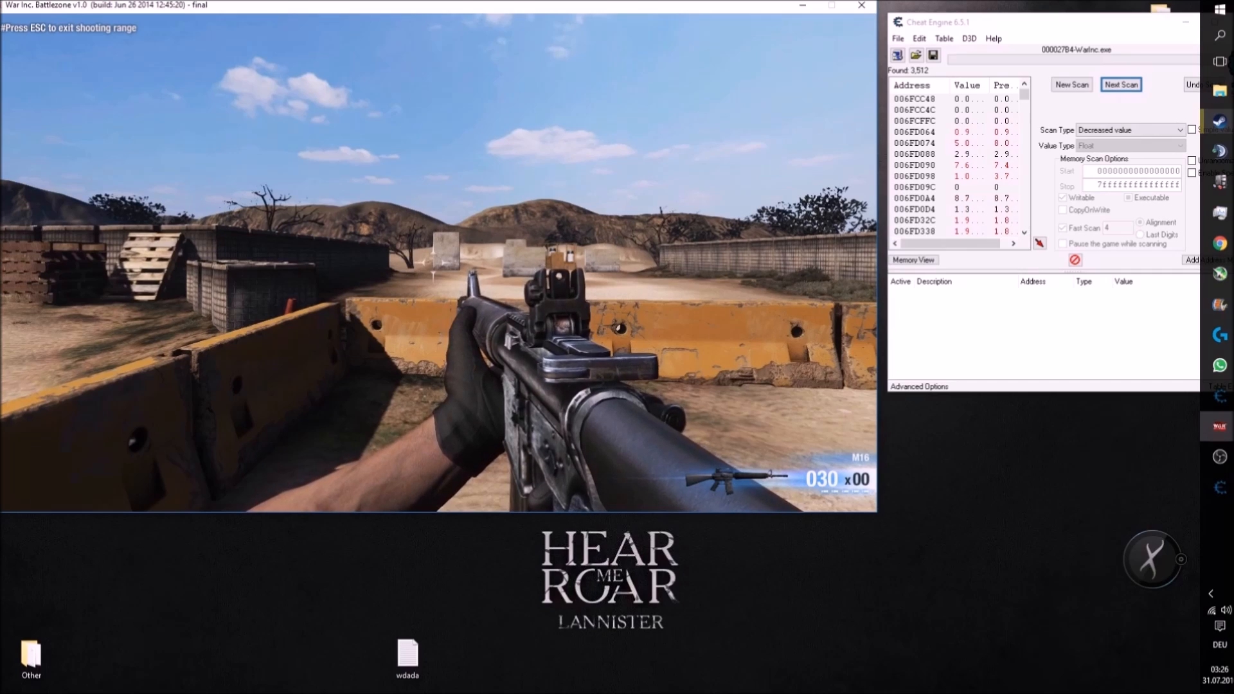
left_click(1120, 85)
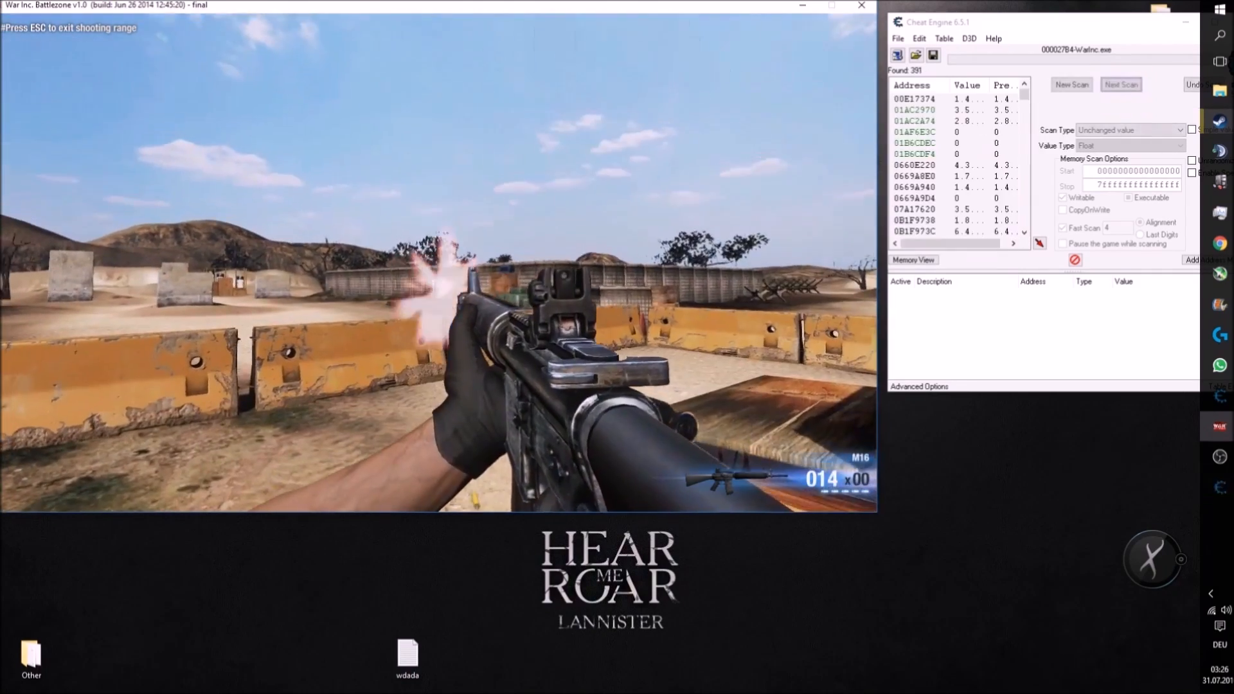
left_click(1119, 85)
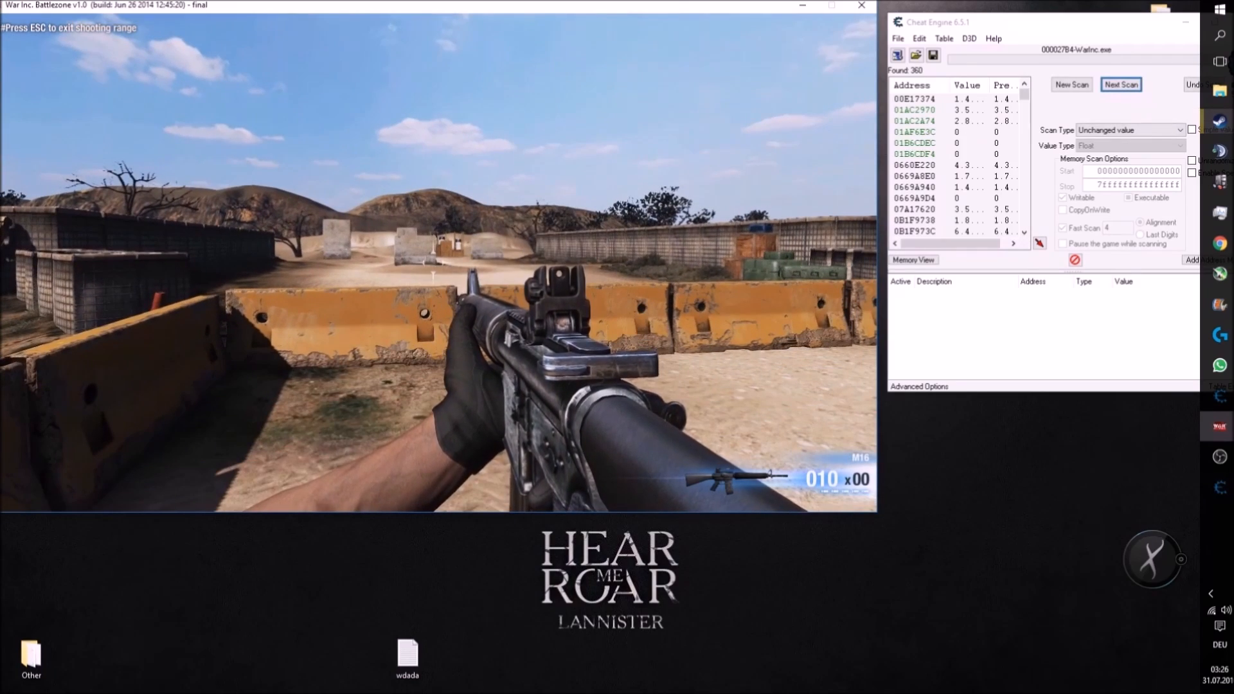
Continue unchanged, increased and decreased next scans until 77 candidate addresses remain.
left_click(1121, 85)
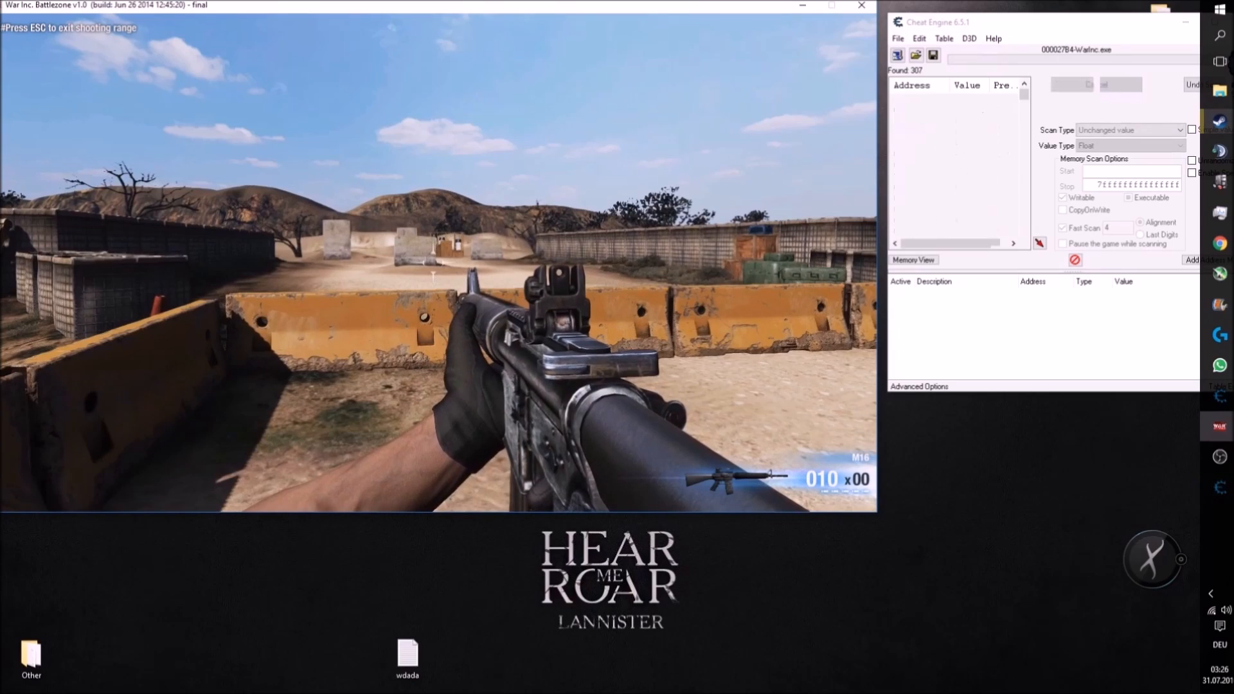
left_click(1120, 85)
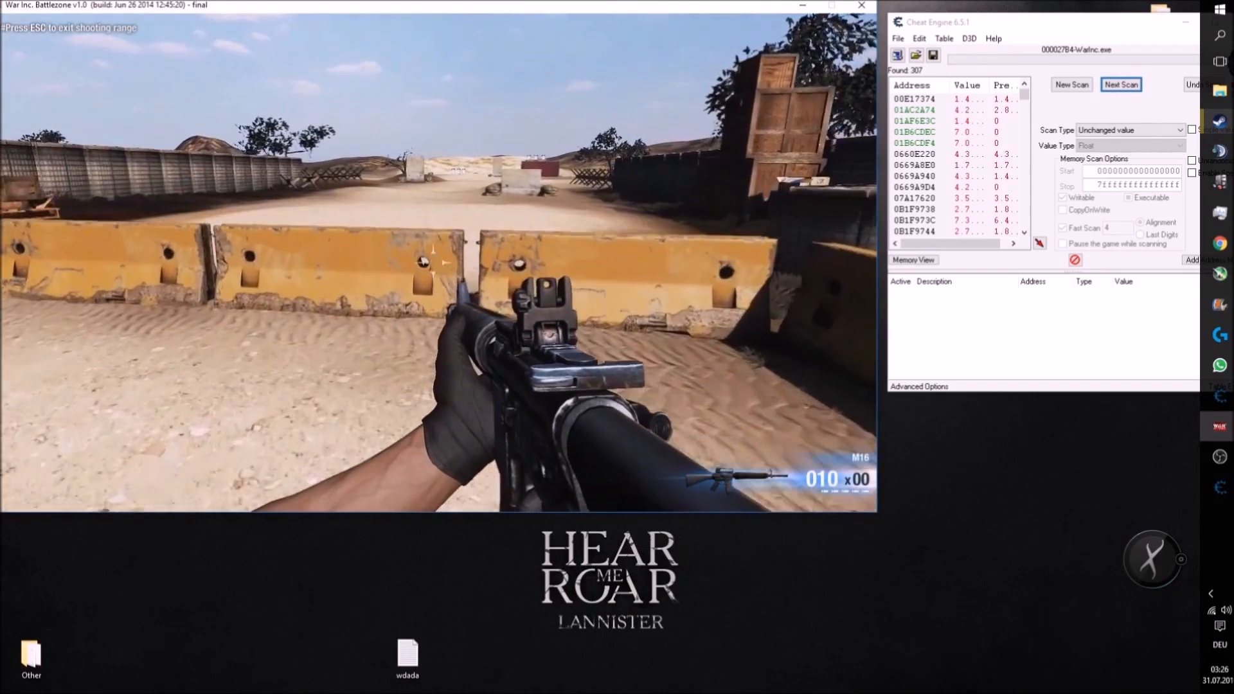
left_click(1121, 85)
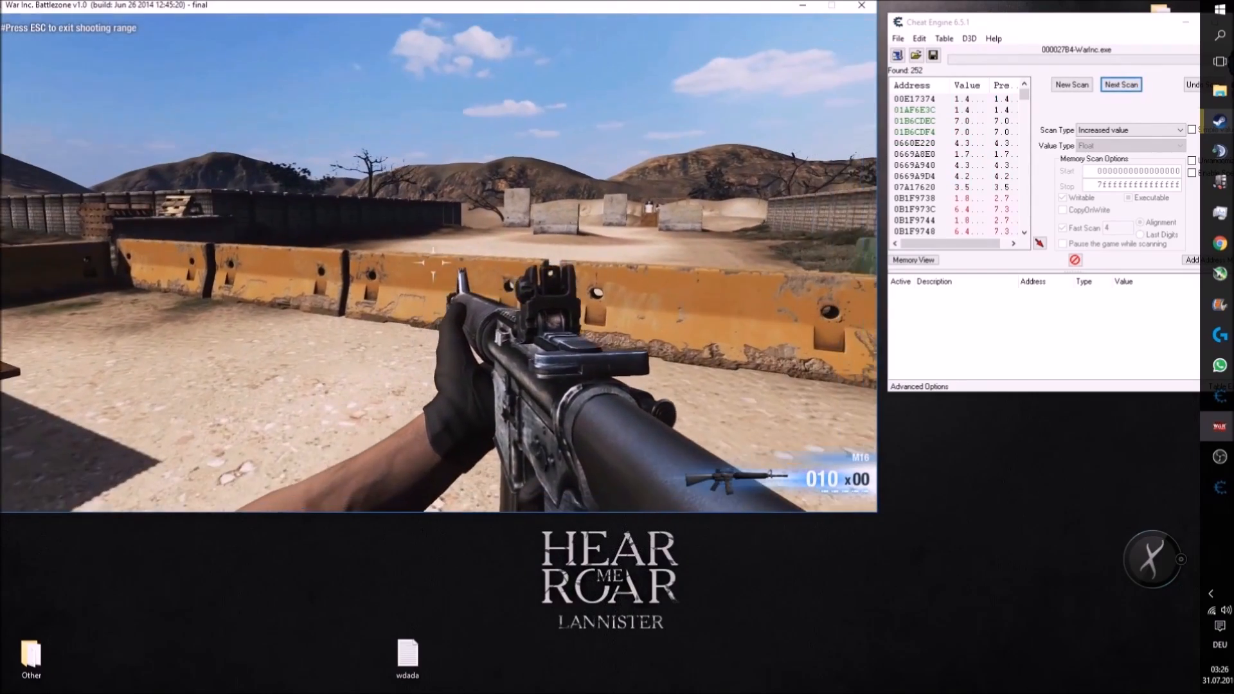
left_click(1121, 85)
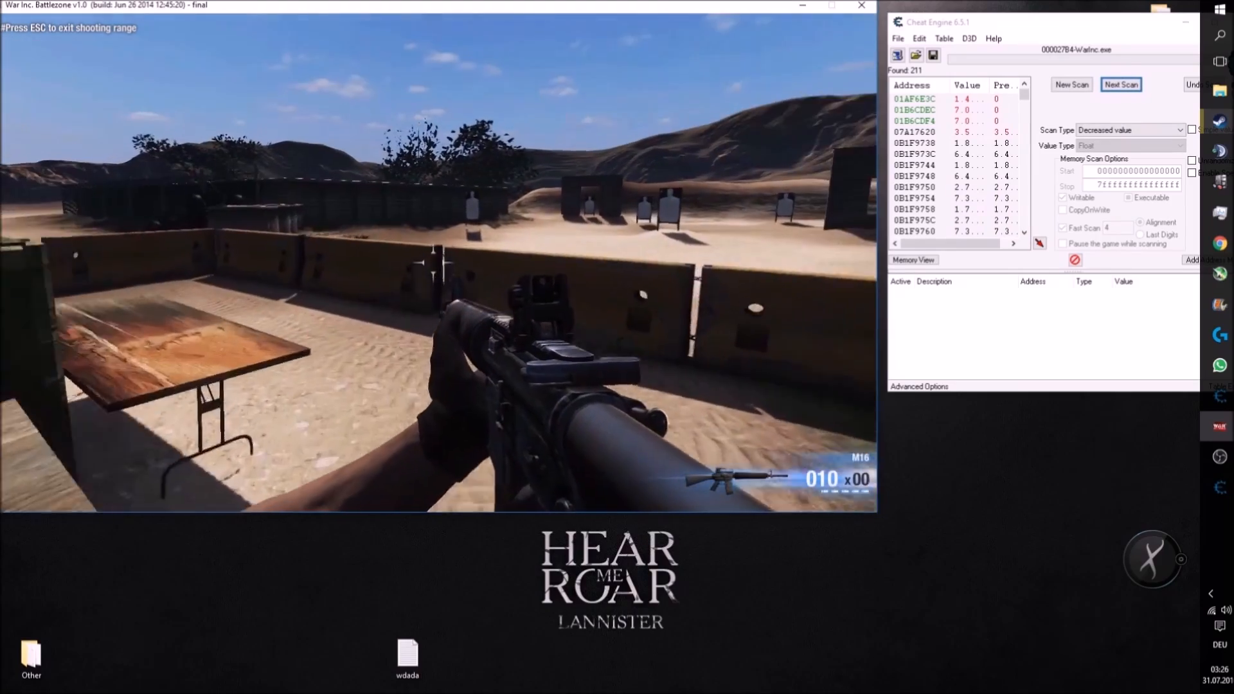
left_click(1121, 85)
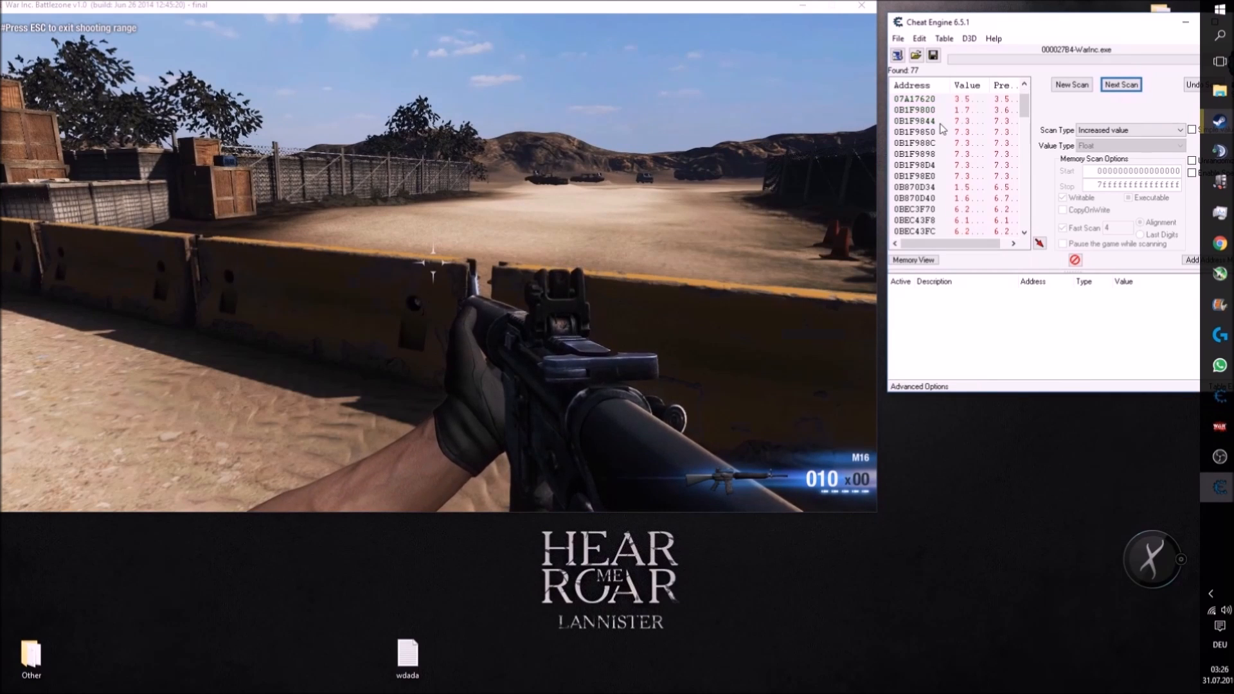
left_click(1120, 84)
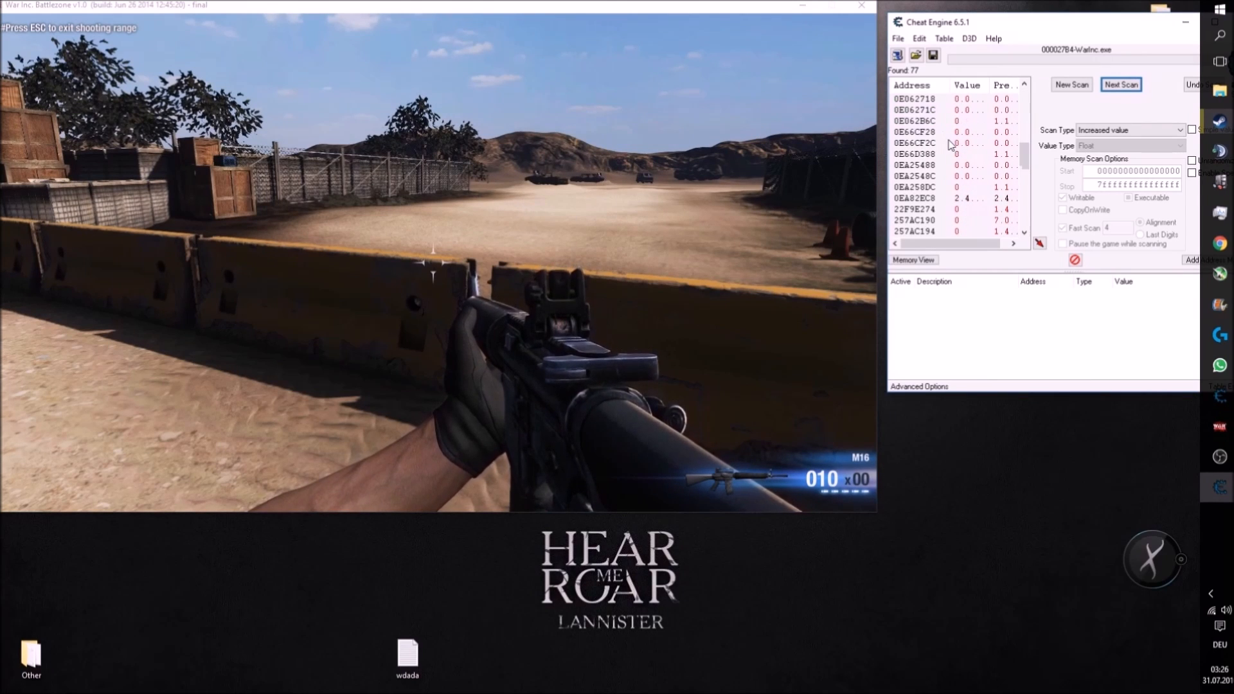
Add several candidate float addresses from the results to the address list.
left_click(915, 153)
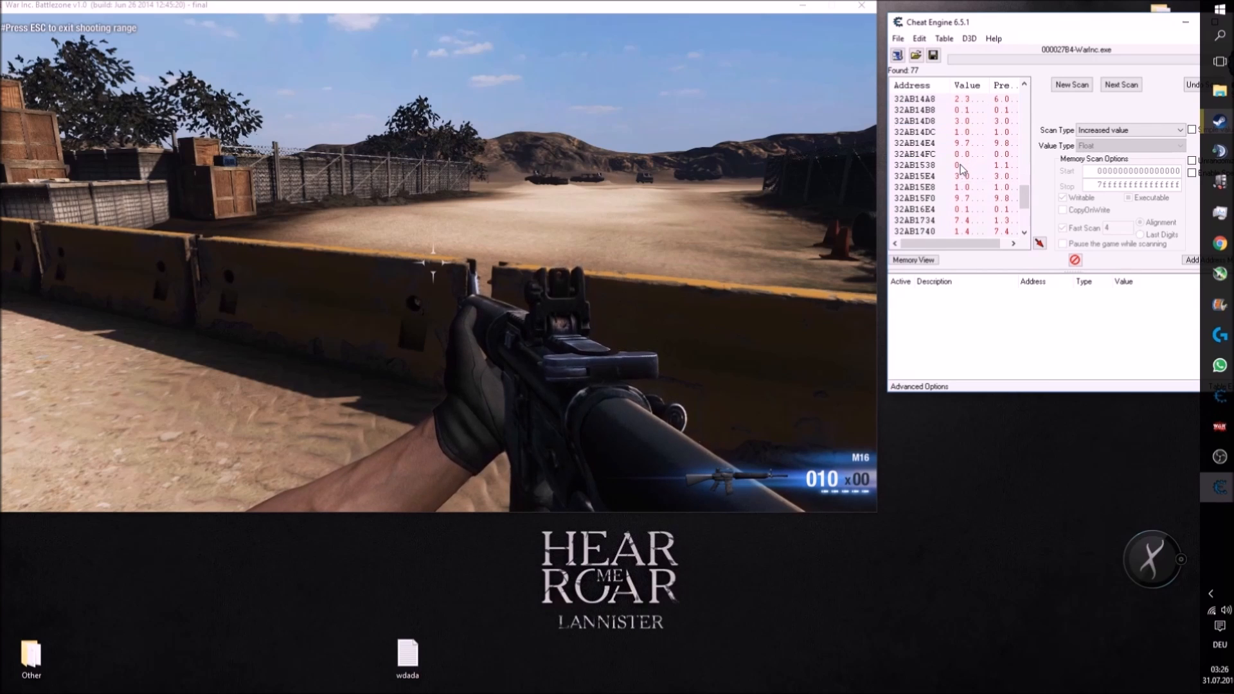
left_click(928, 165)
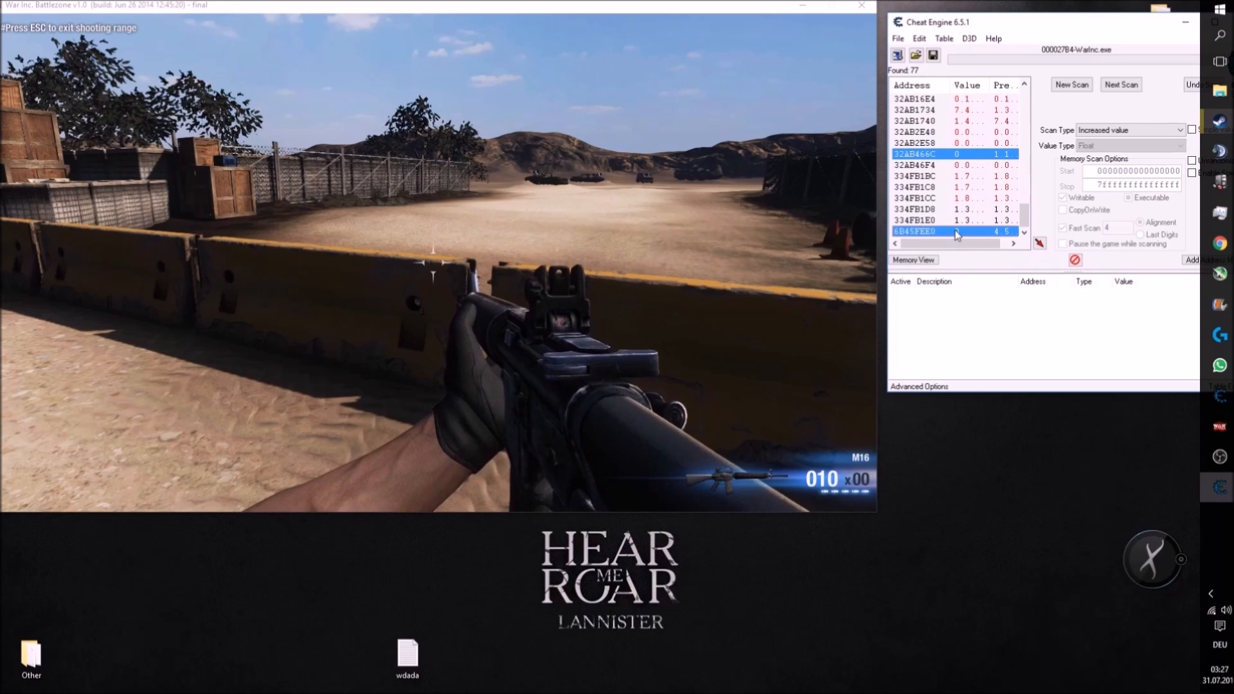
left_click(1192, 260)
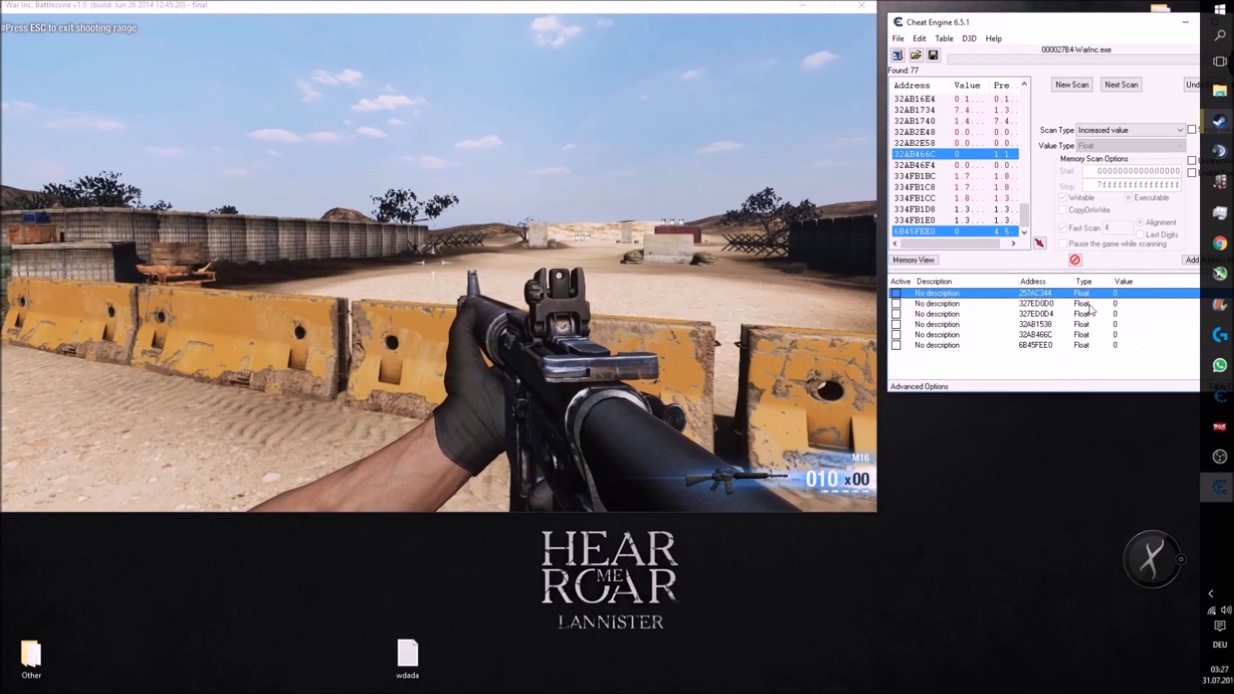
Delete the extra entries, keeping only float address 257AC344 in the cheat table.
right_click(937, 344)
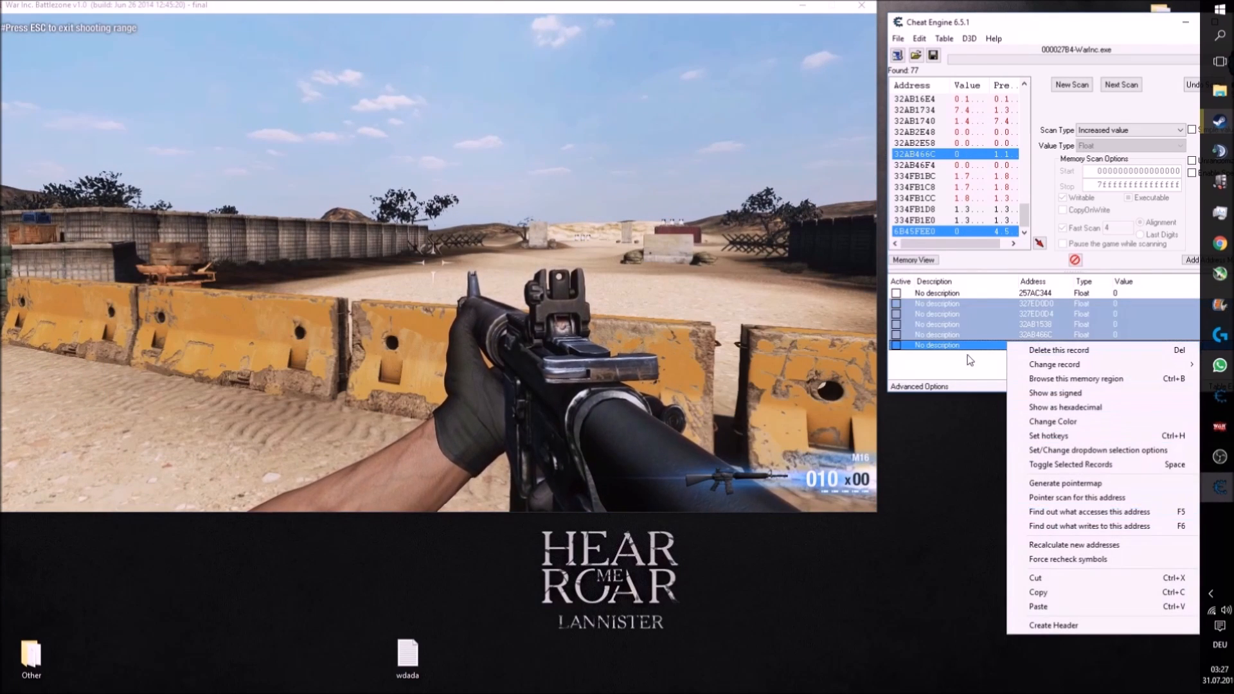
left_click(1057, 350)
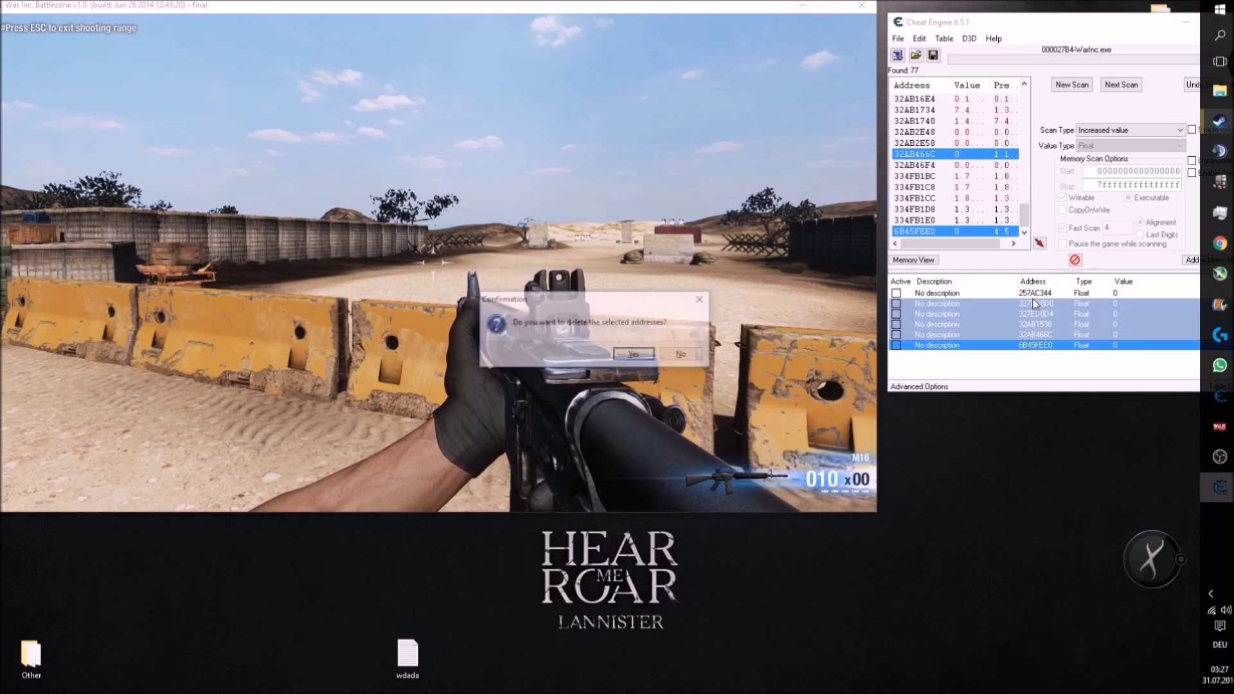
left_click(632, 353)
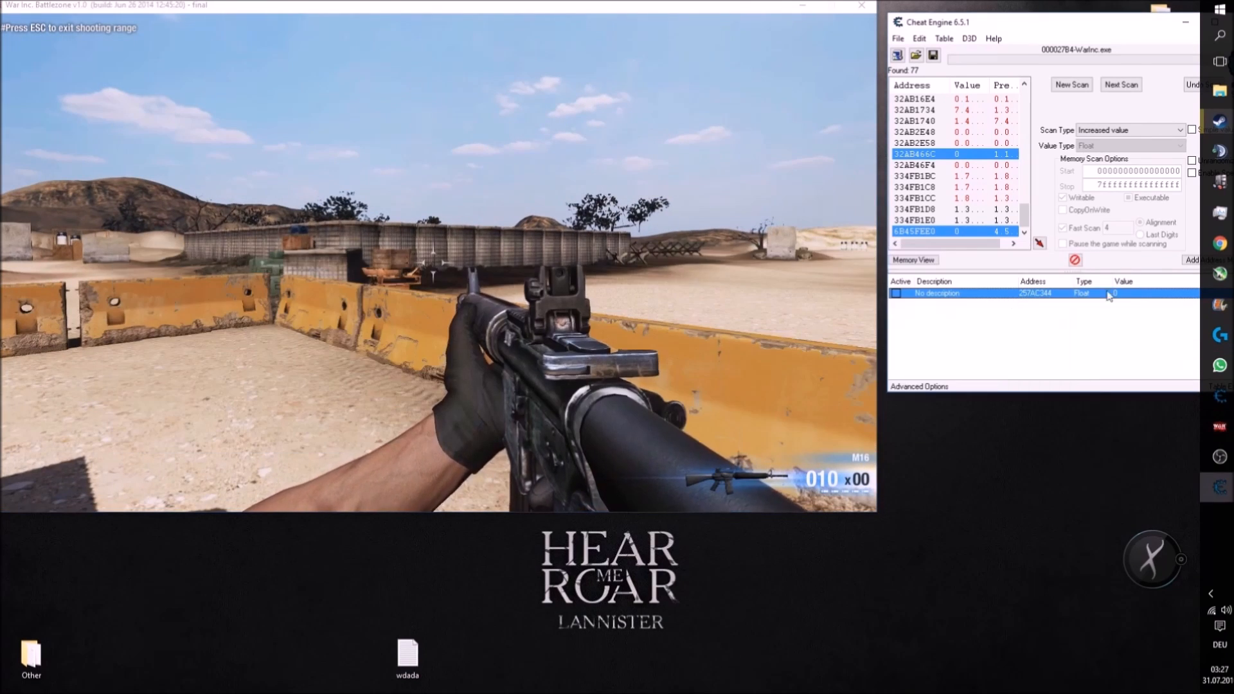
Find what accesses 257AC344 and view the found opcode in the disassembler.
right_click(1023, 293)
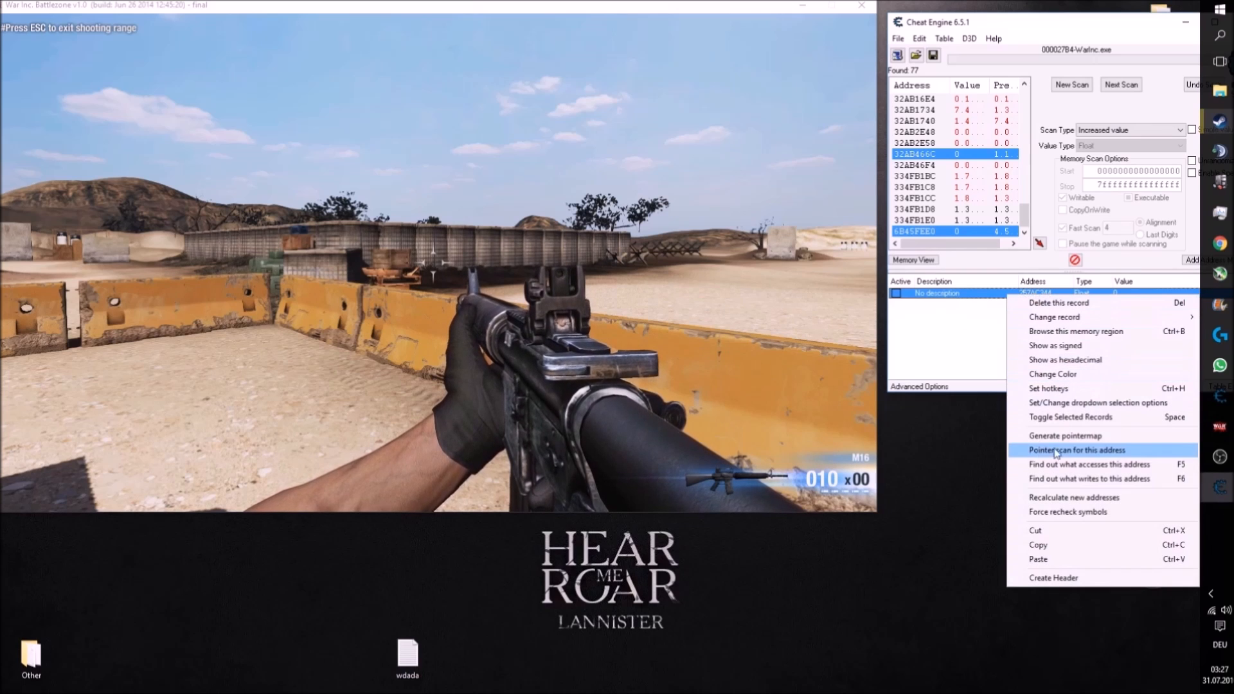
left_click(1088, 464)
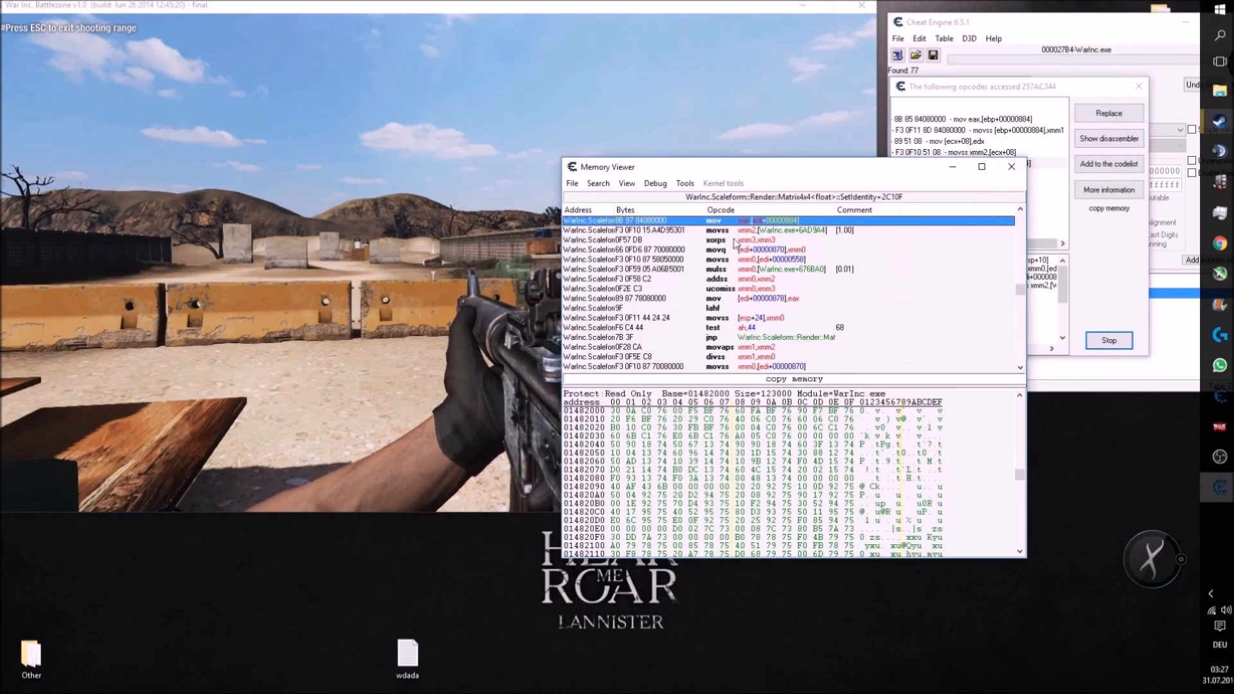
left_click(684, 183)
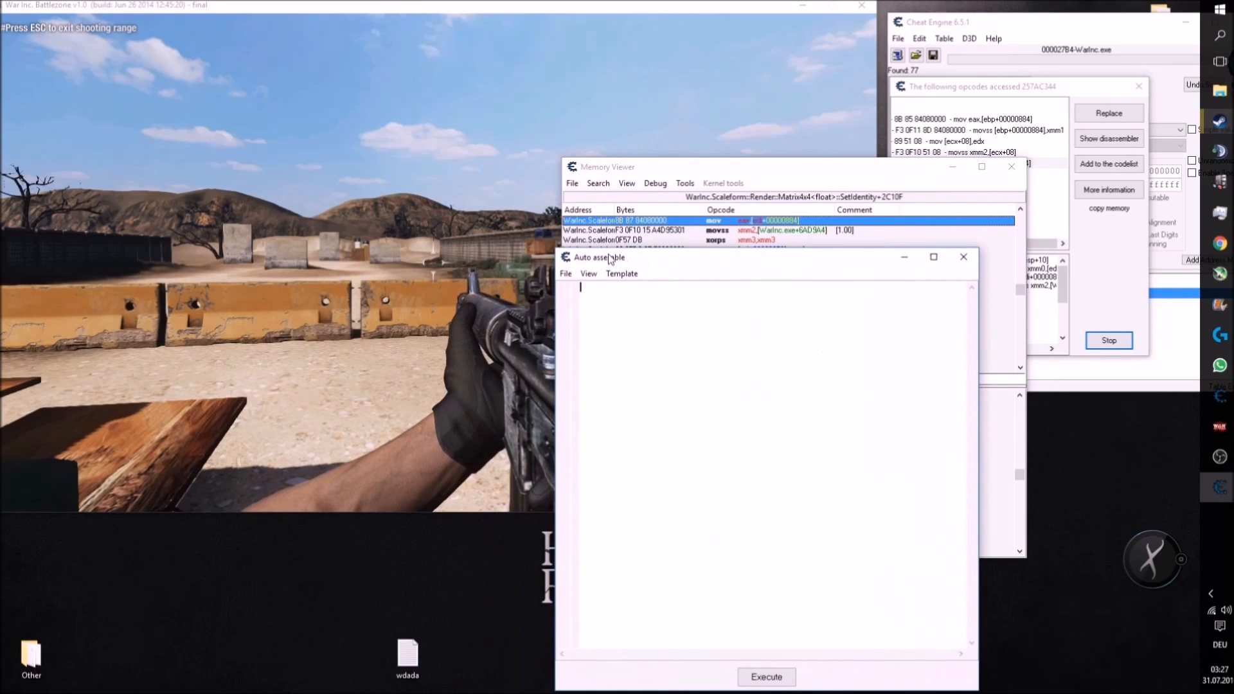
Generate framework plus code-injection script for mov eax,[edi+00000884] and assign it to the cheat table.
left_click(621, 272)
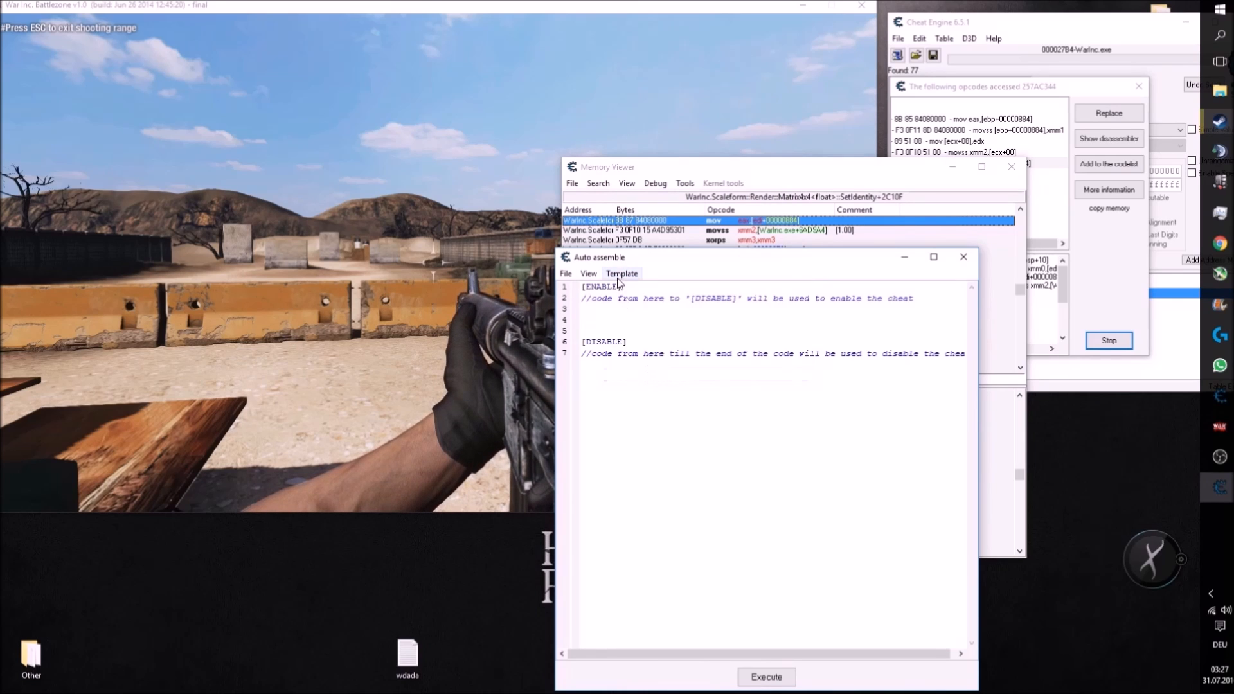
left_click(620, 272)
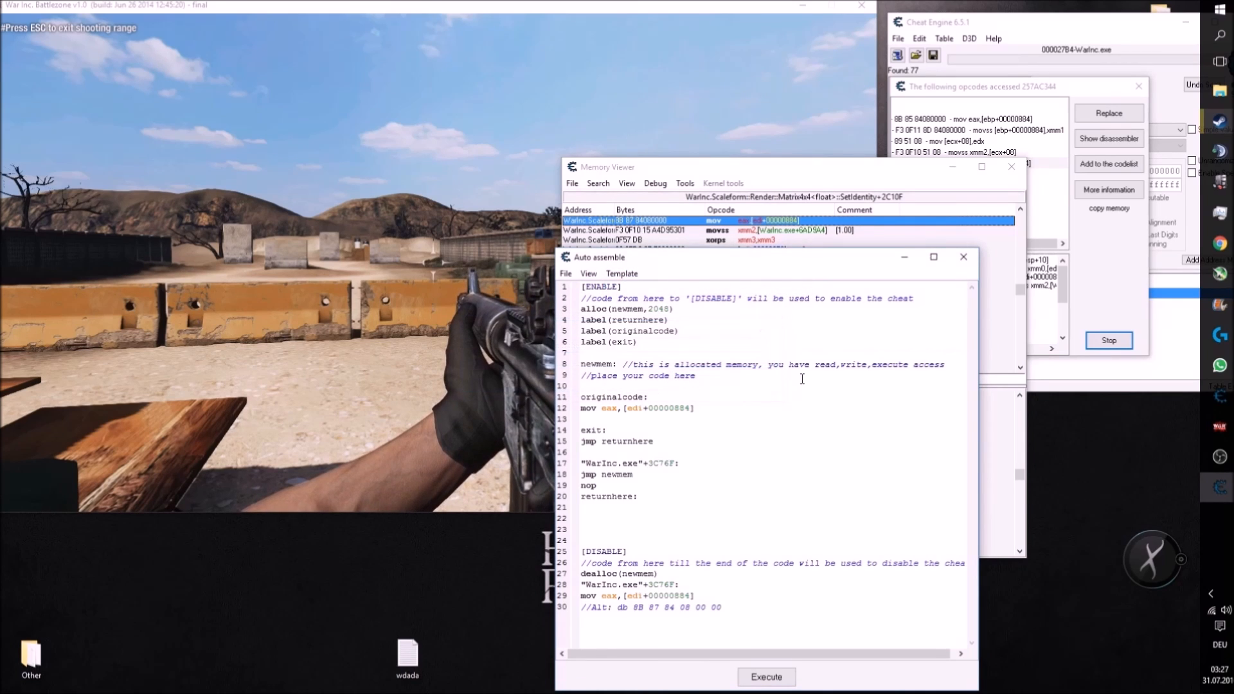
left_click(565, 272)
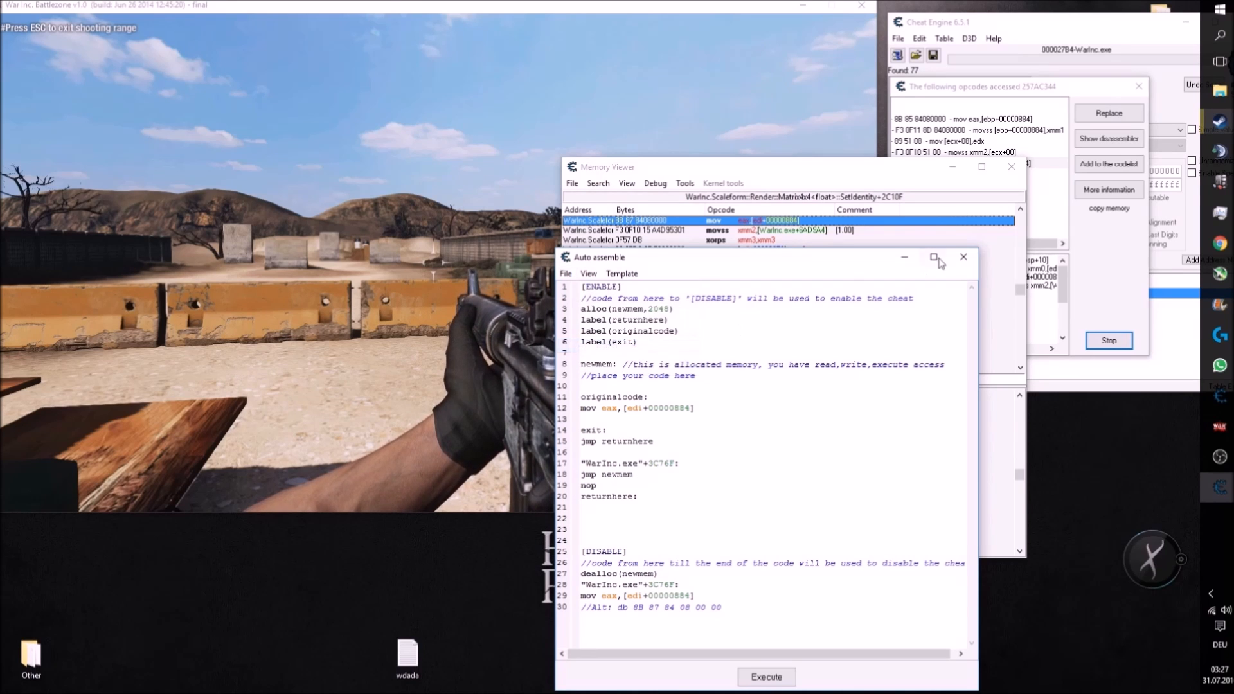
left_click(963, 257)
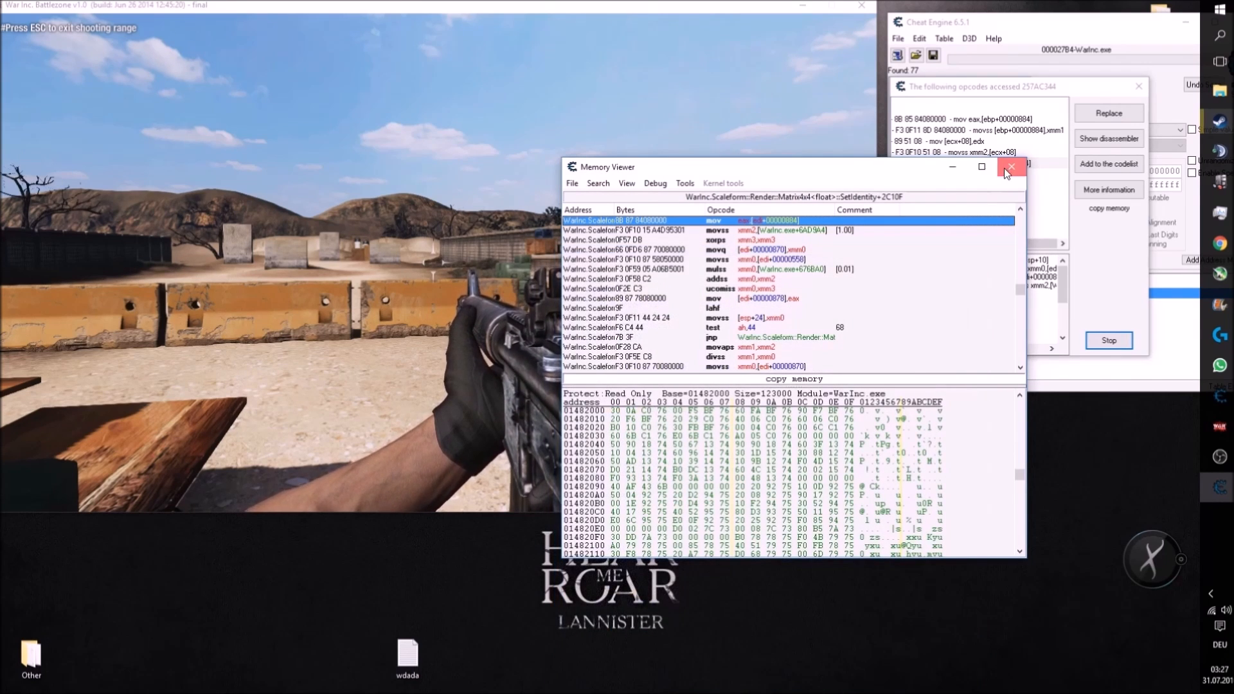
Close the memory viewer and rename the new script entry to Speedhack.
left_click(1010, 165)
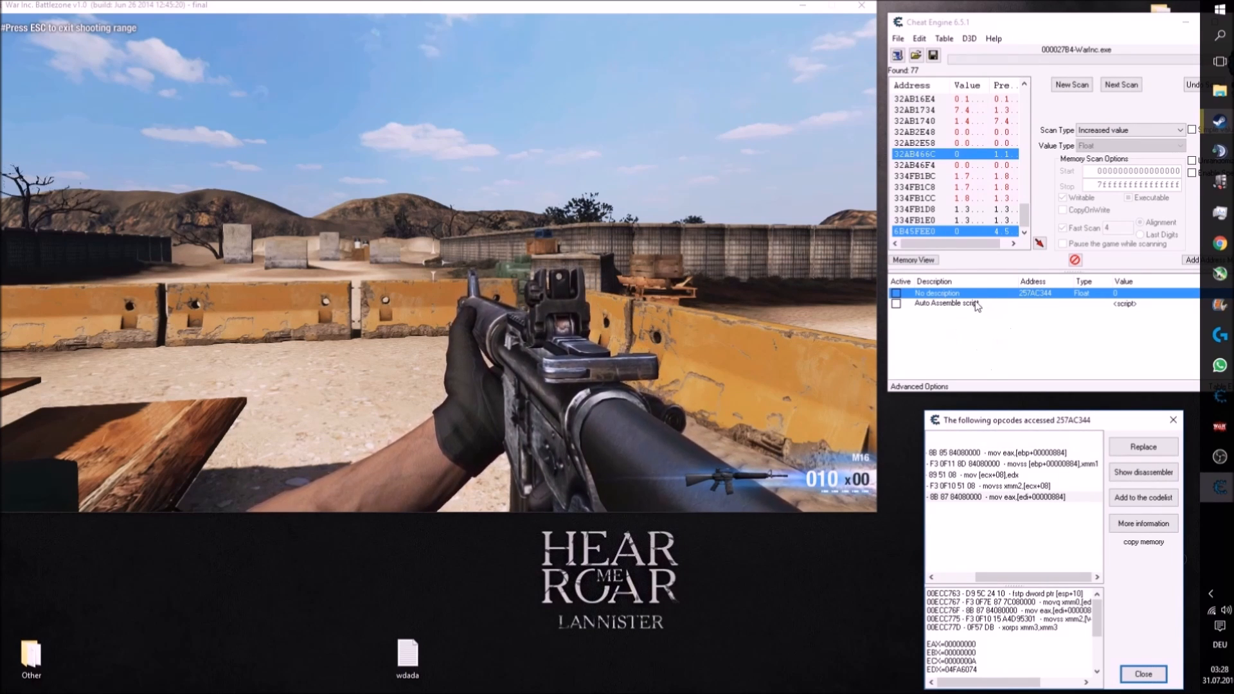
double_click(947, 303)
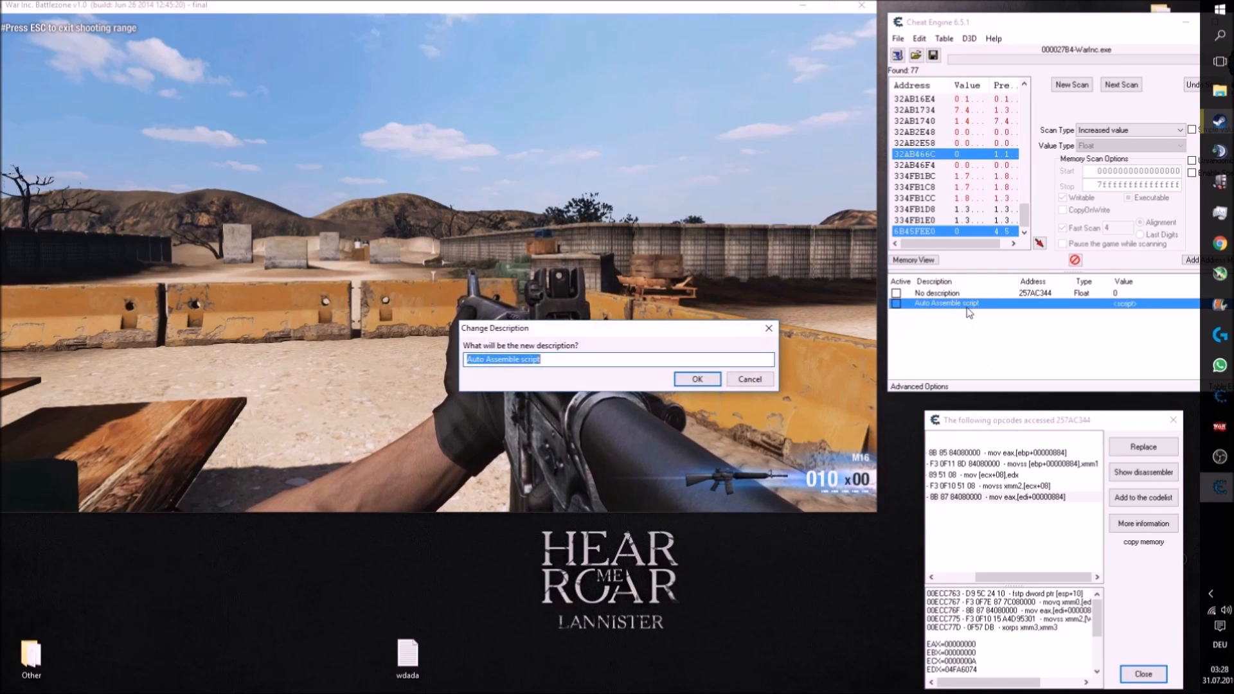
type("Speedh")
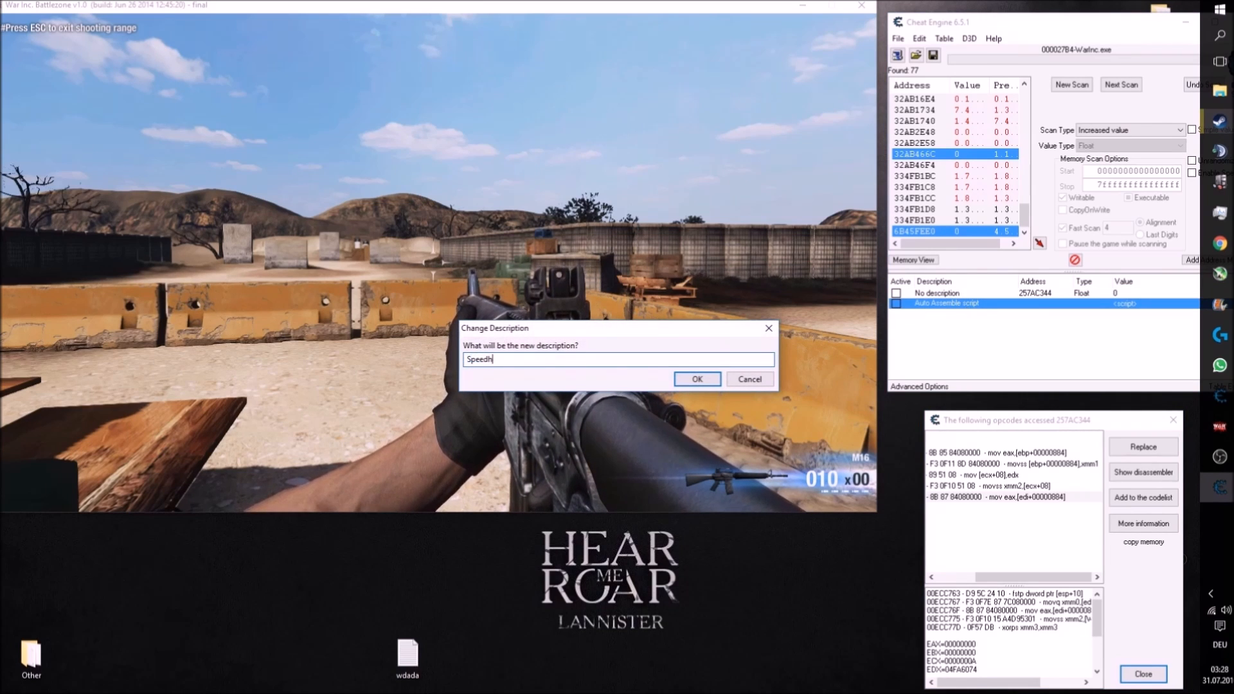
left_click(695, 377)
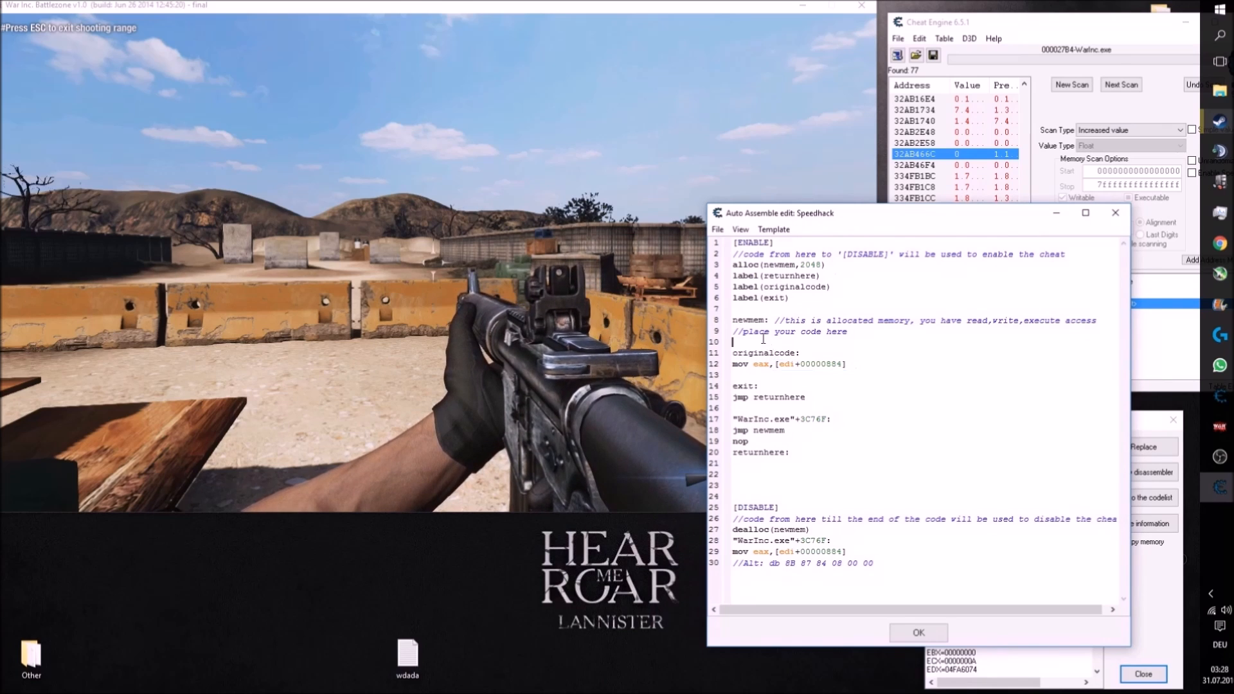
Write add [edi+00000884],(float)20 under the place-your-code-here comment.
type("add")
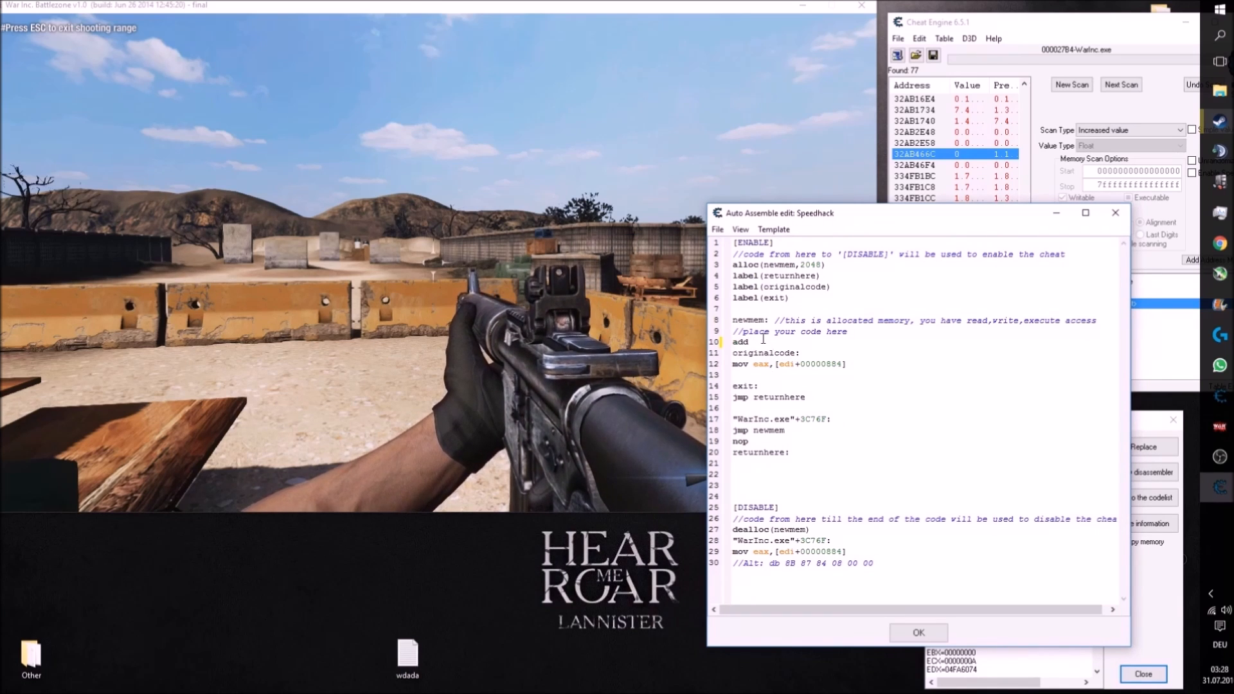
type("[edi+00000884]n")
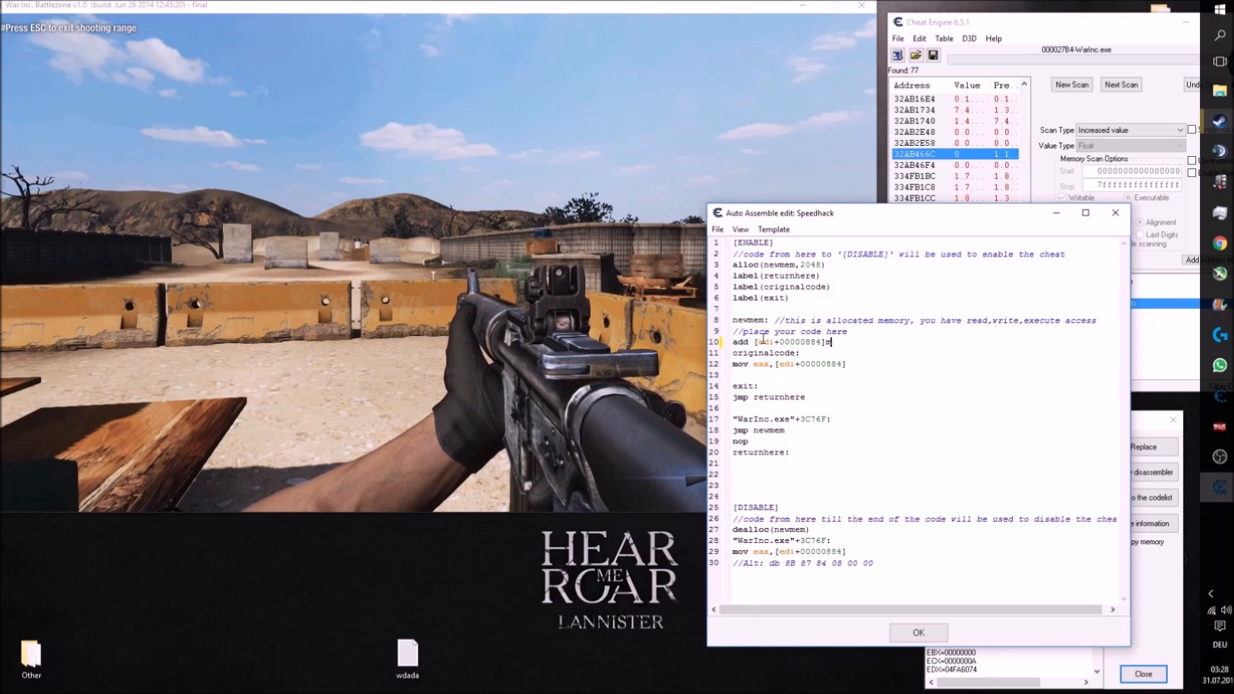
type(",(float)")
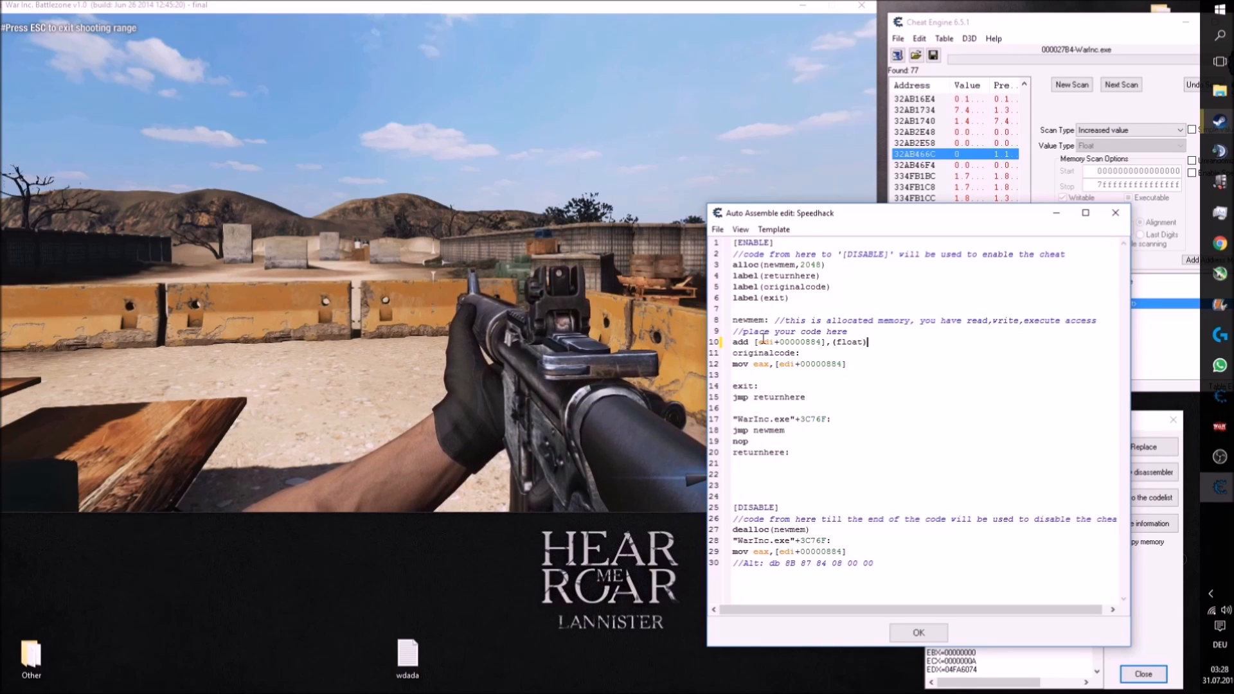
type("20")
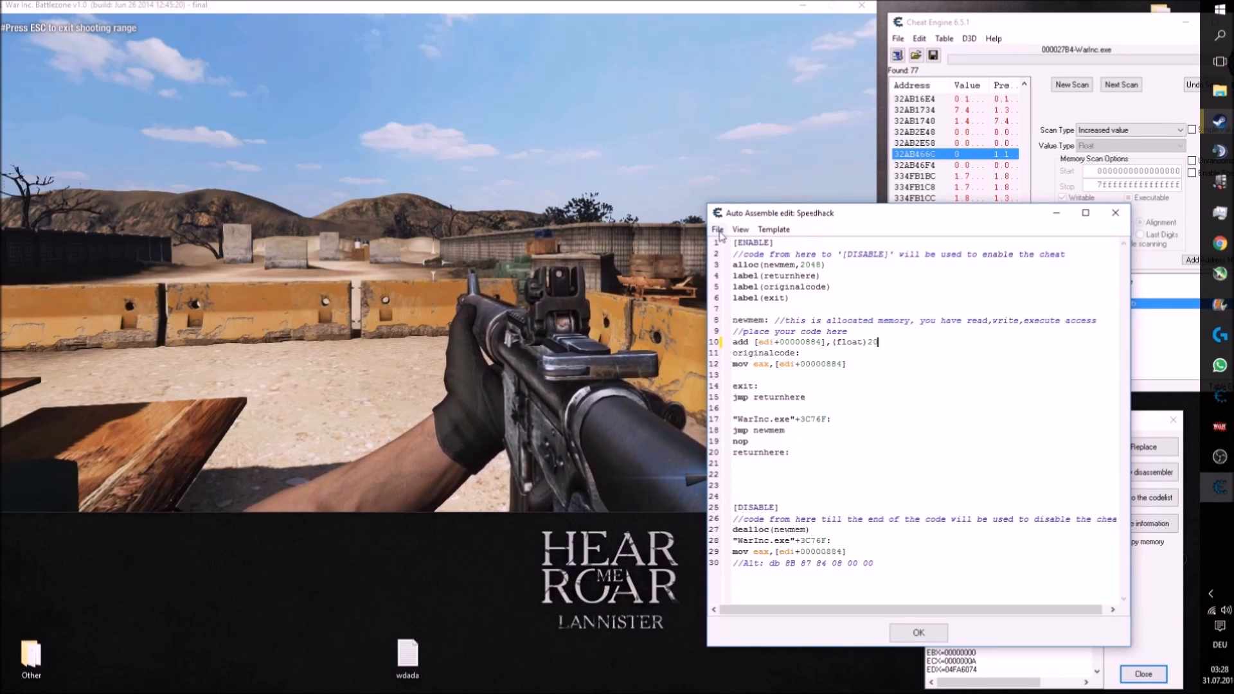
left_click(918, 633)
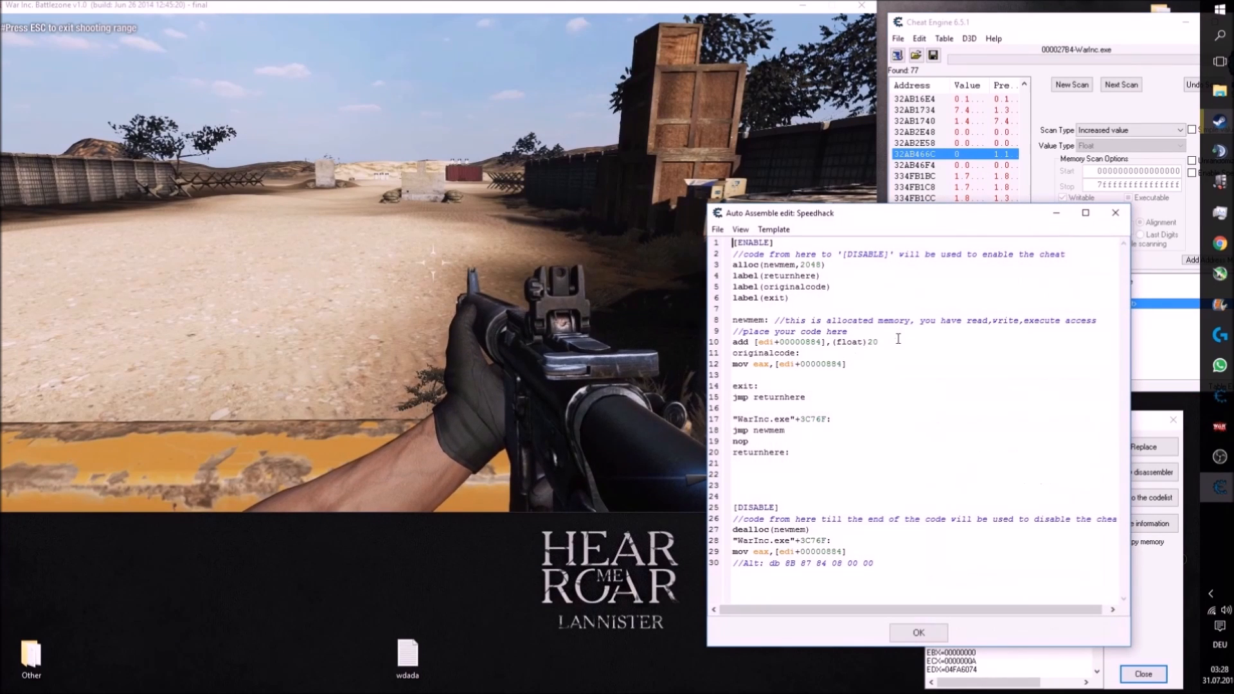
Change to mov dword ptr and add cmp dword ptr [edi+00000884],(float)4 with jnge originalcode above it.
double_click(739, 342)
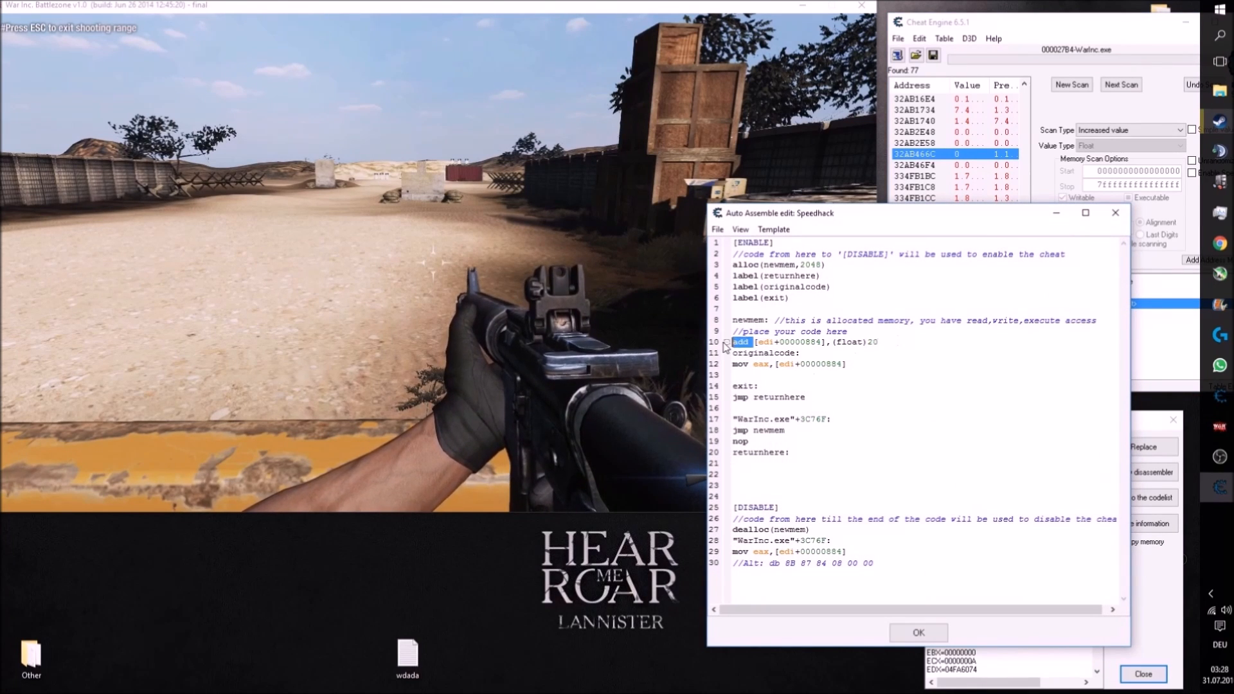
type("mov dword ptr")
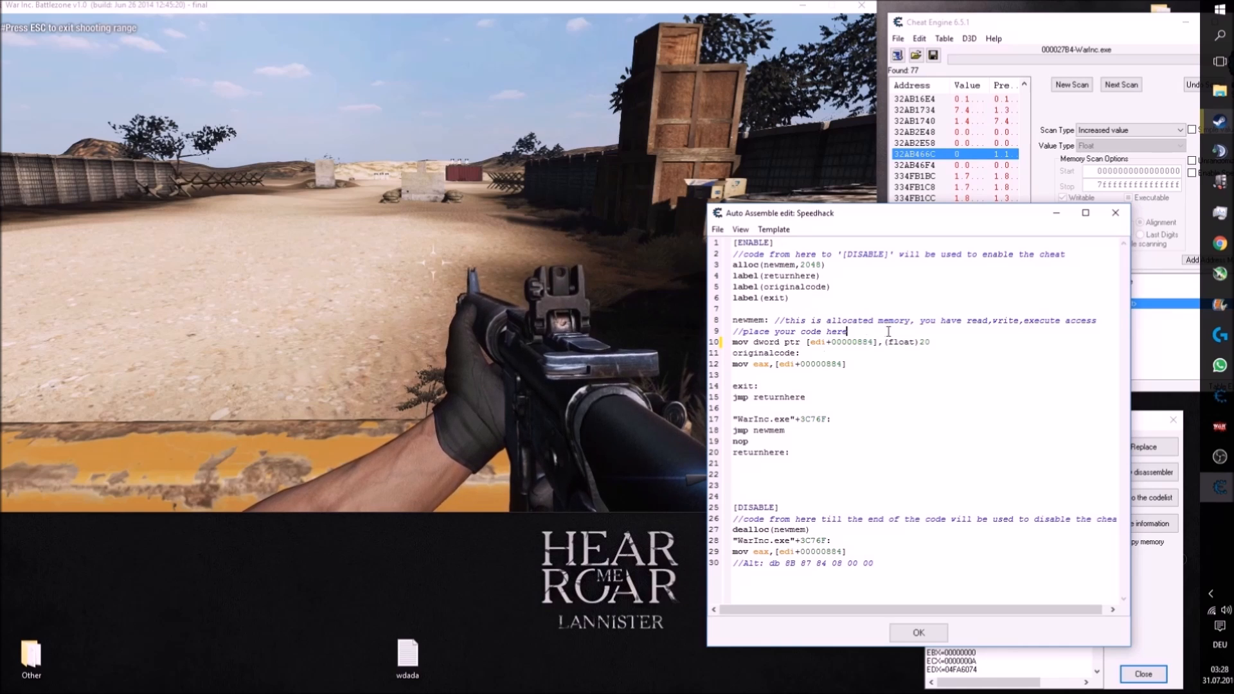
key("Return")
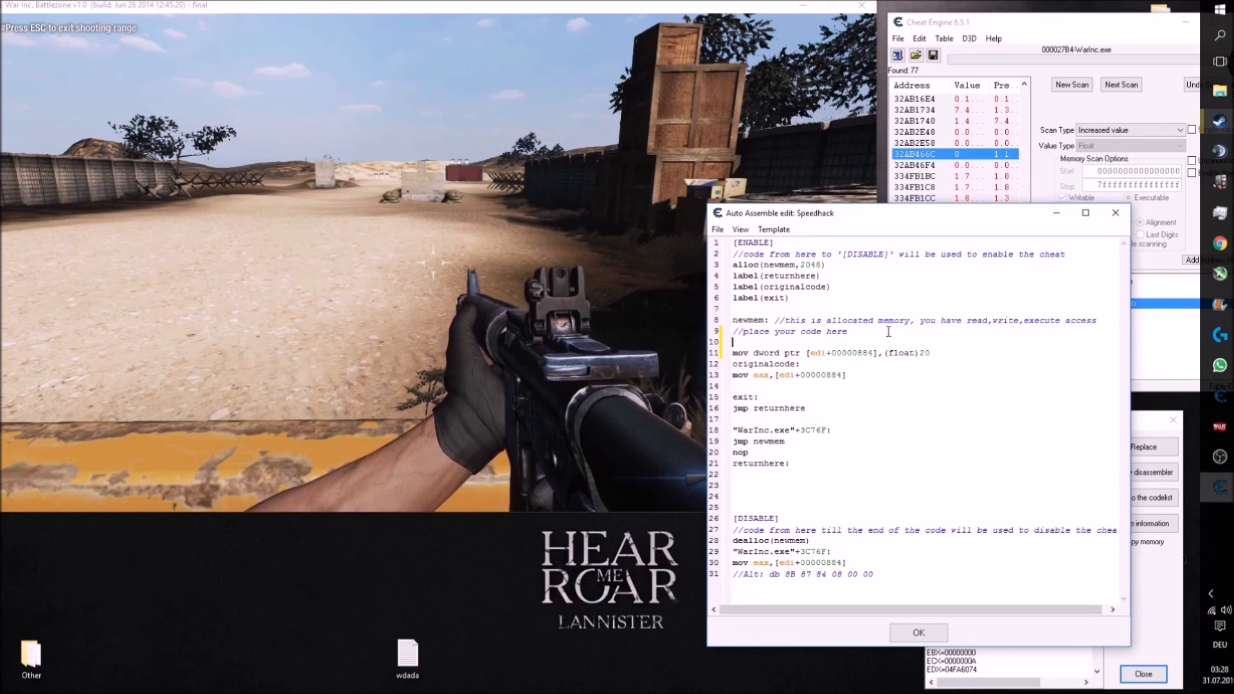
type("cmp dword ptr [edi+00000884],(float)4")
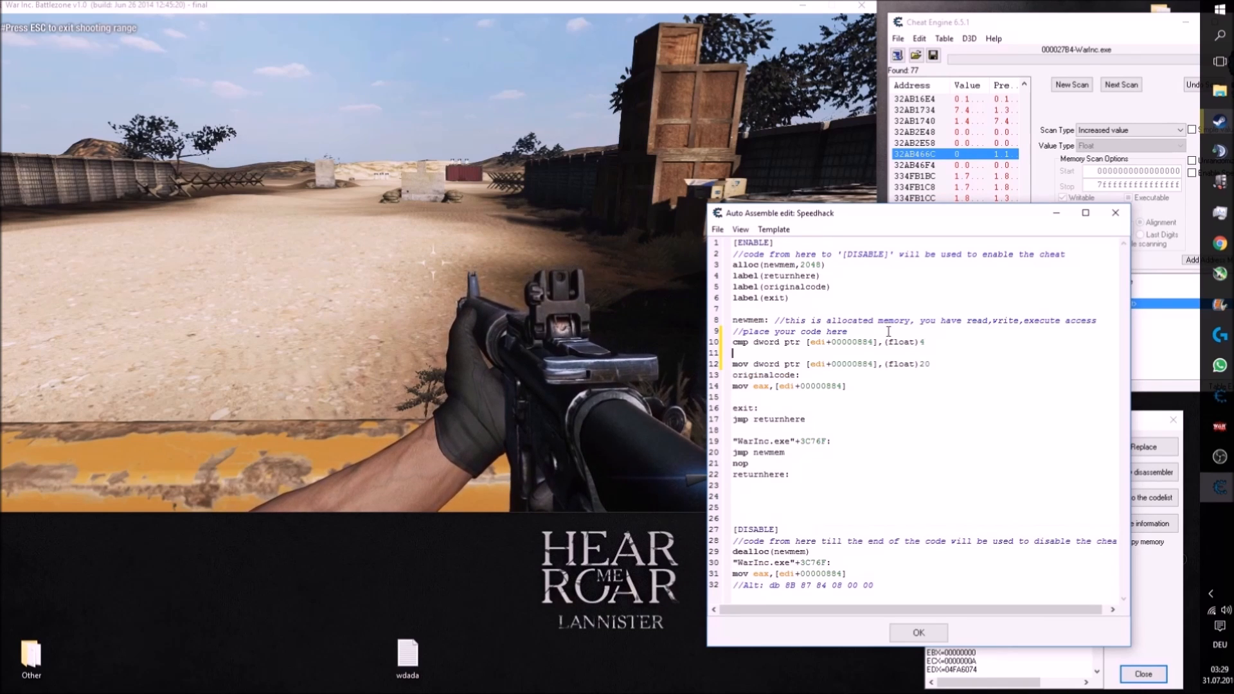
type("jnge")
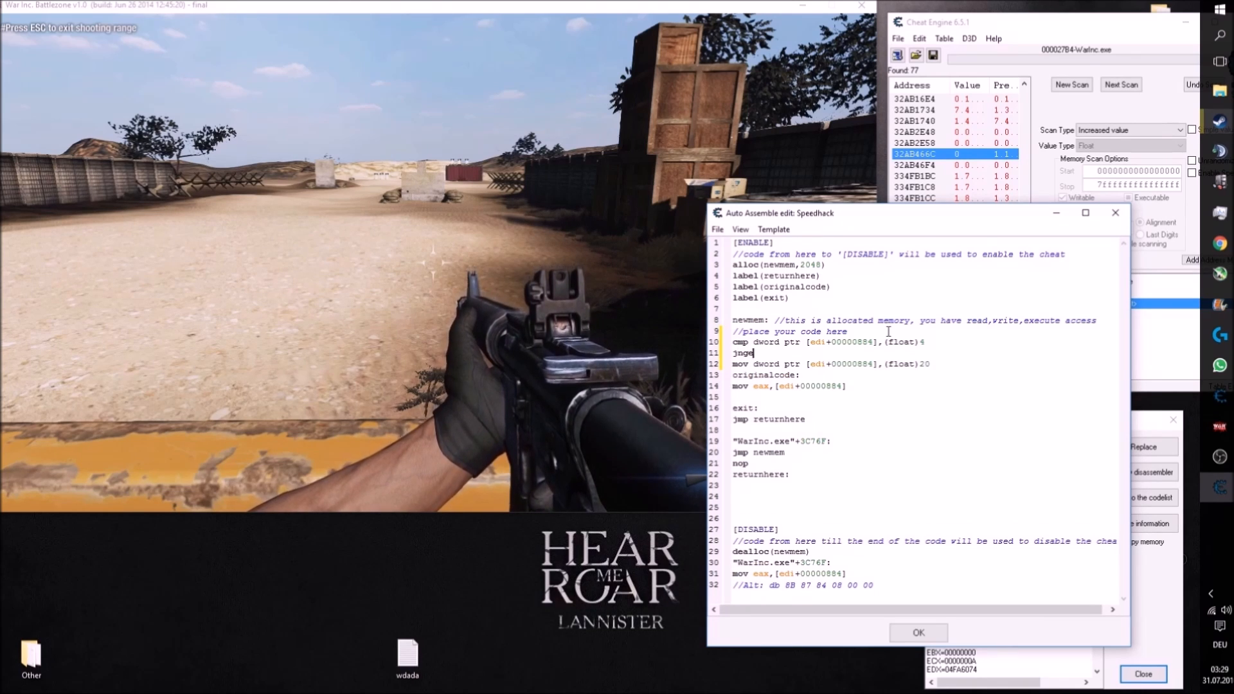
type("originalcode")
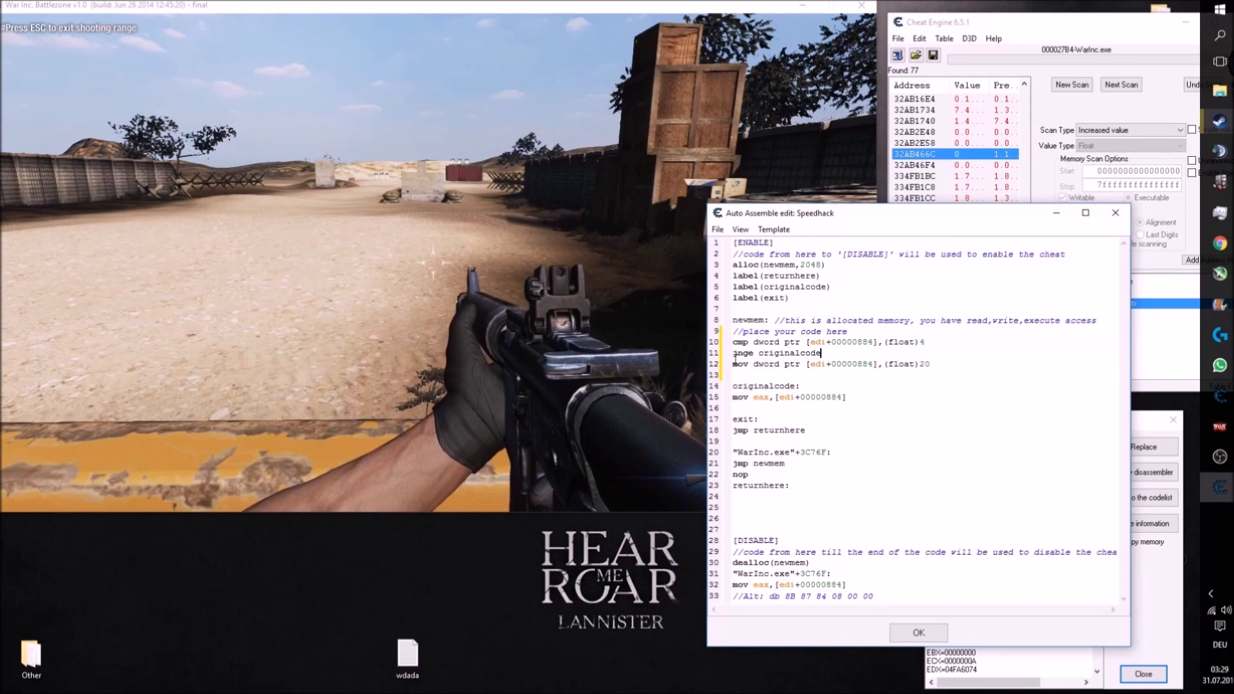
Review the Speedhack script and confirm OK to save it into the cheat table.
double_click(742, 352)
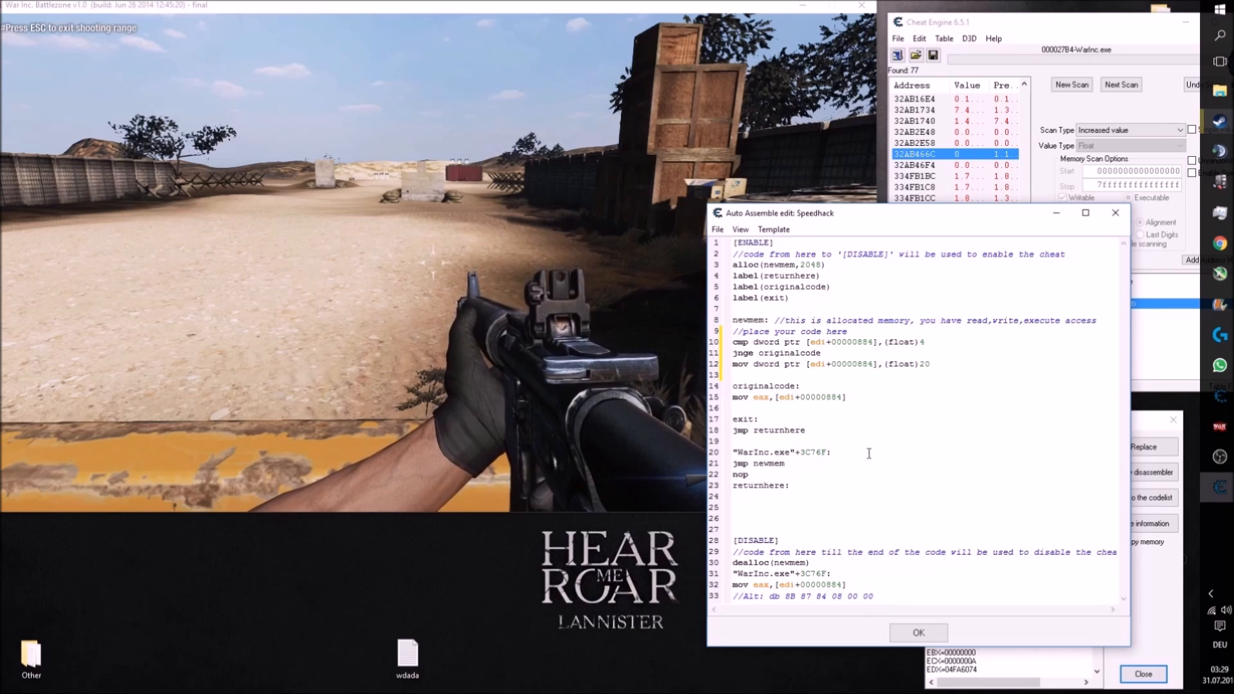
double_click(922, 363)
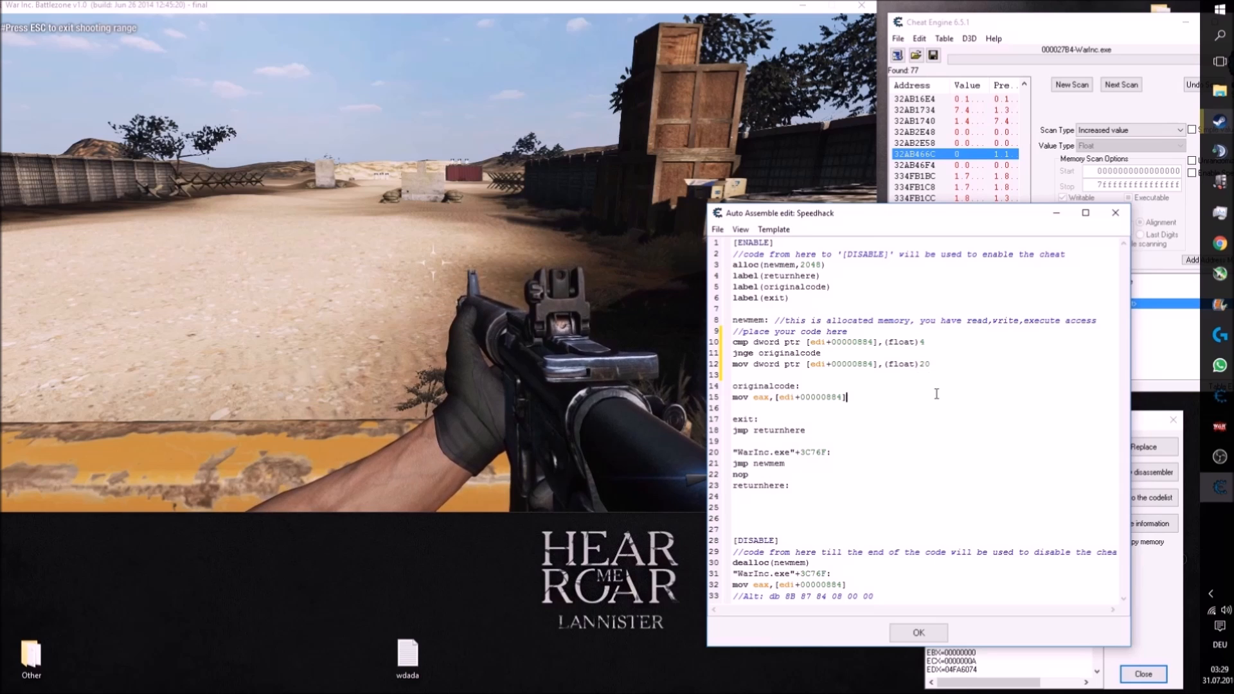
mouse_move(949, 629)
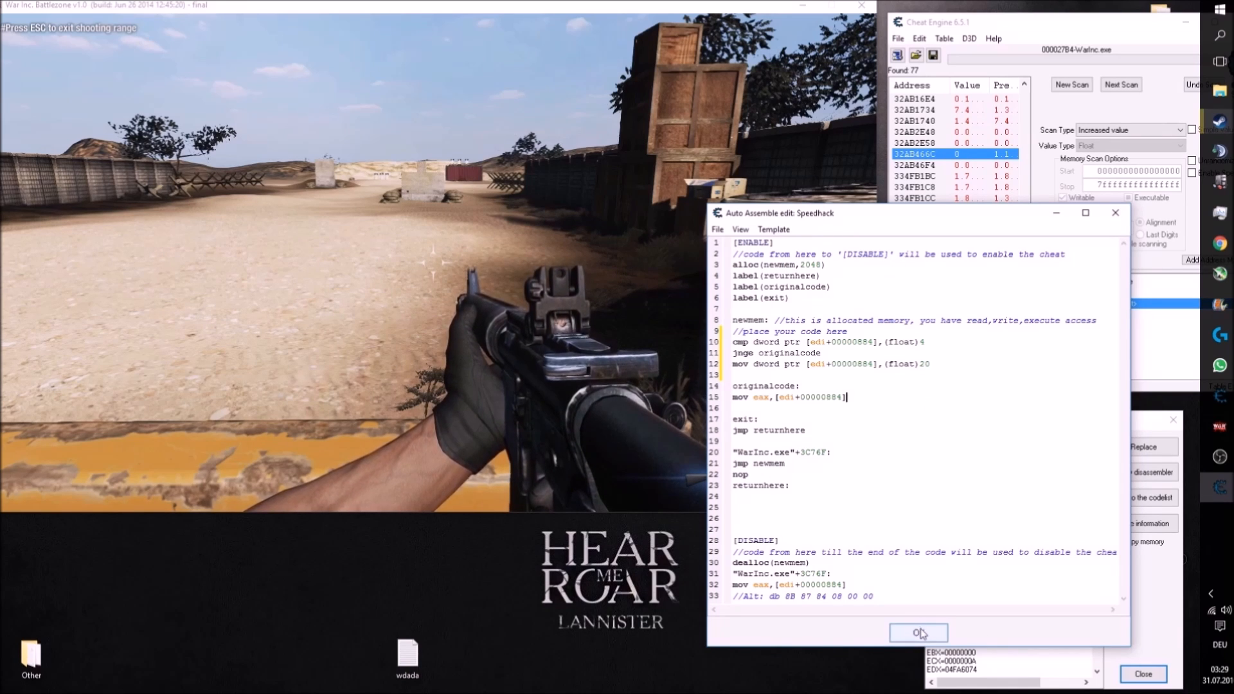
left_click(917, 632)
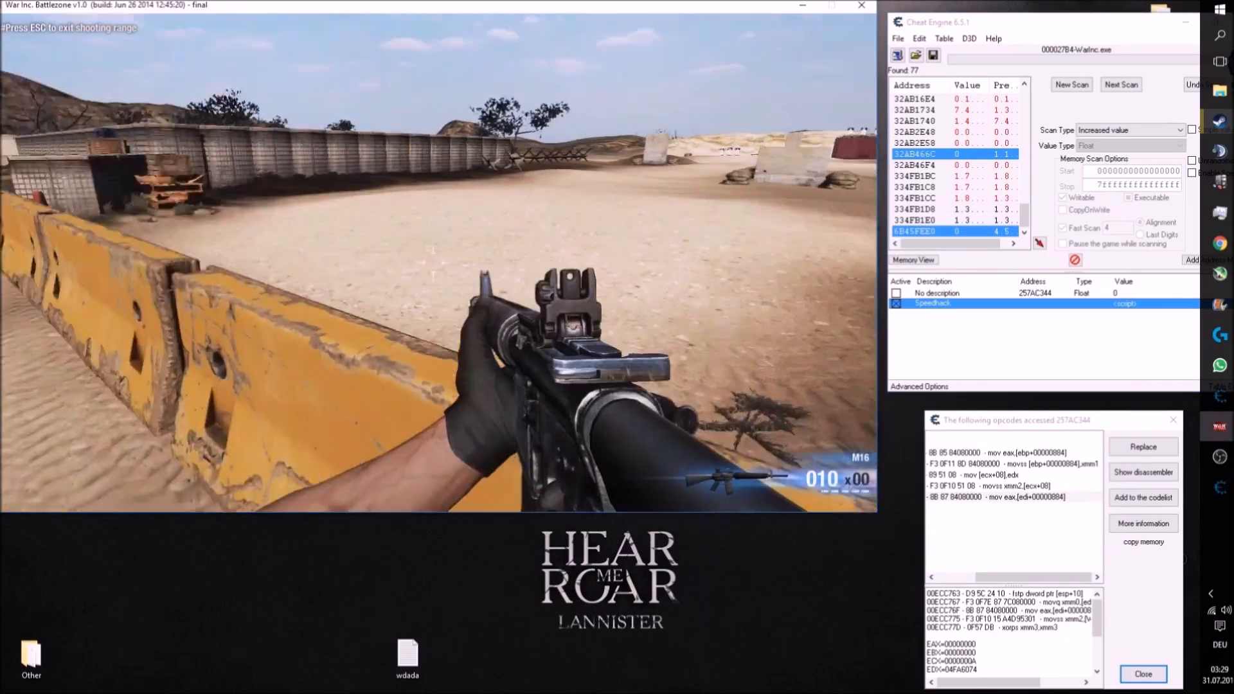